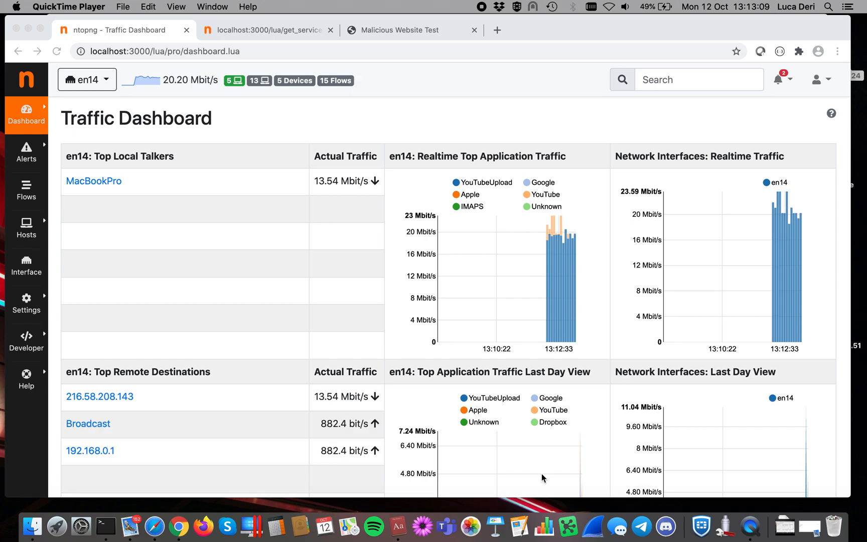
mouse_move(513, 311)
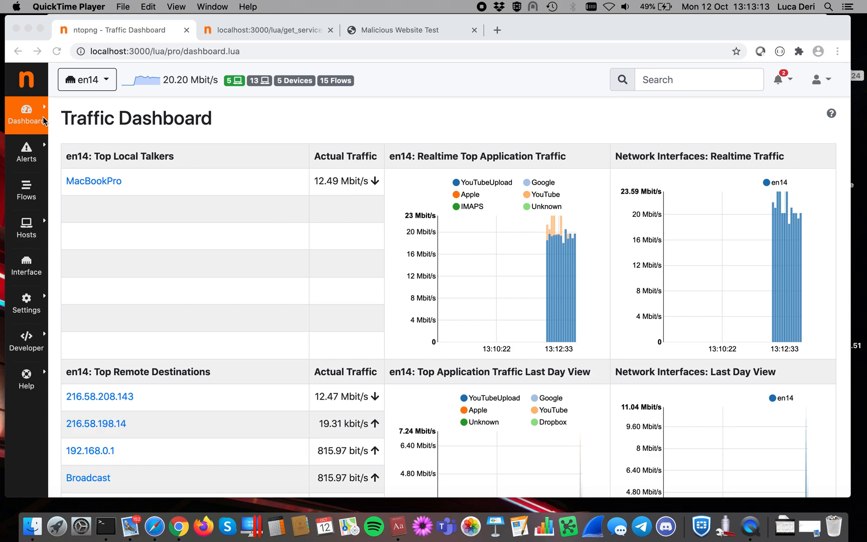
Expand the Dashboard sidebar entry to show its pages
click(25, 114)
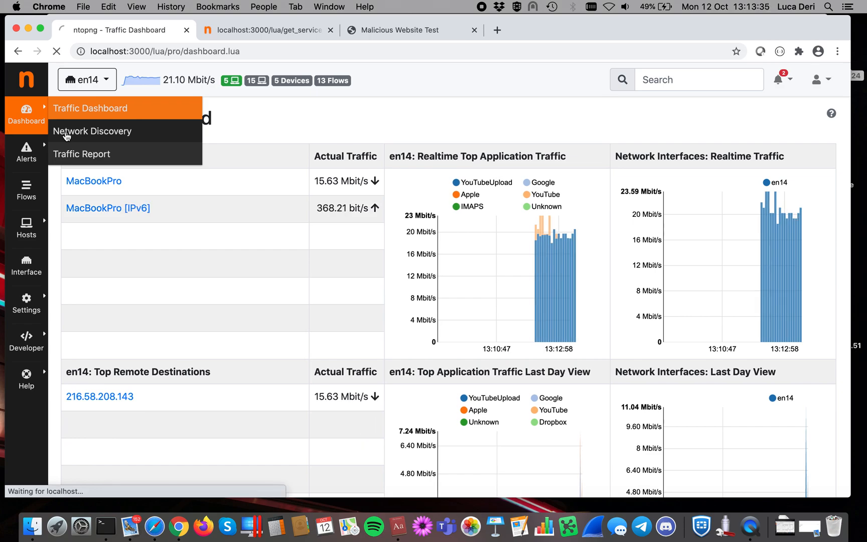
Go to Network Discovery and refresh it so six discovered devices are listed
click(92, 132)
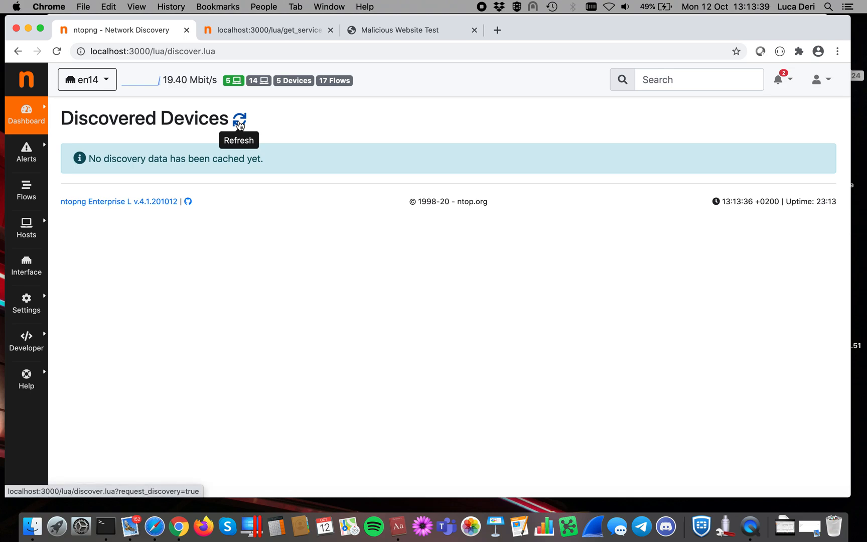
mouse_move(241, 137)
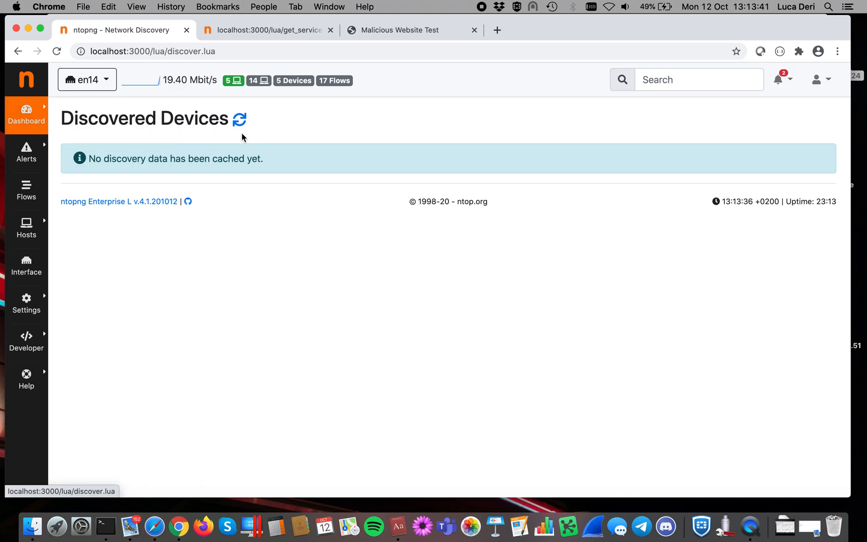
click(239, 119)
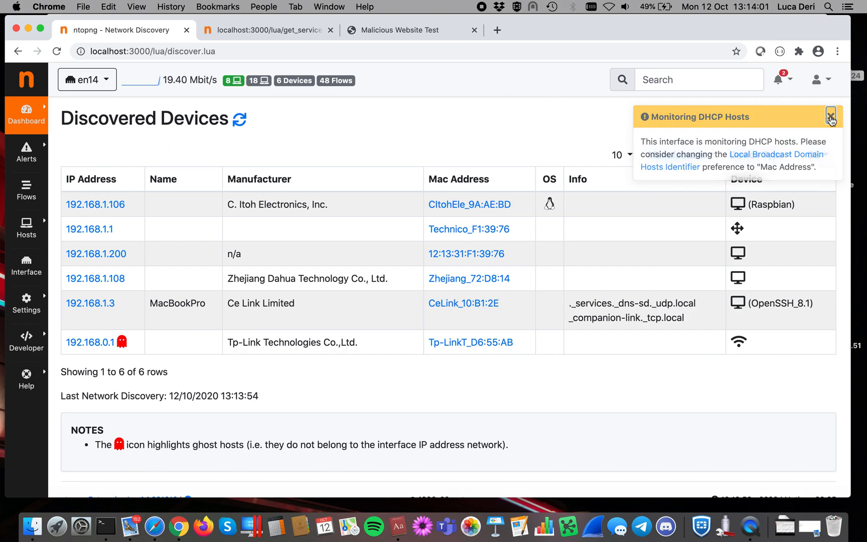
Dismiss the Monitoring DHCP Hosts warning
click(87, 79)
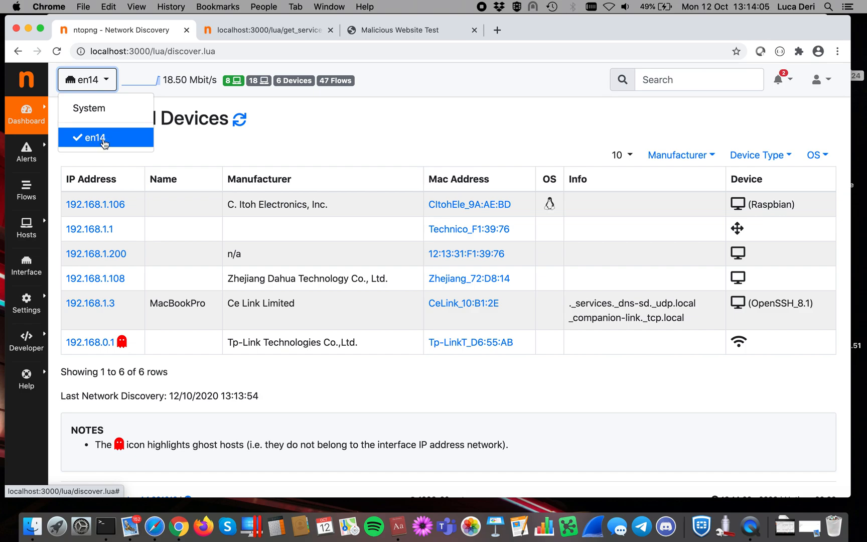
mouse_move(107, 142)
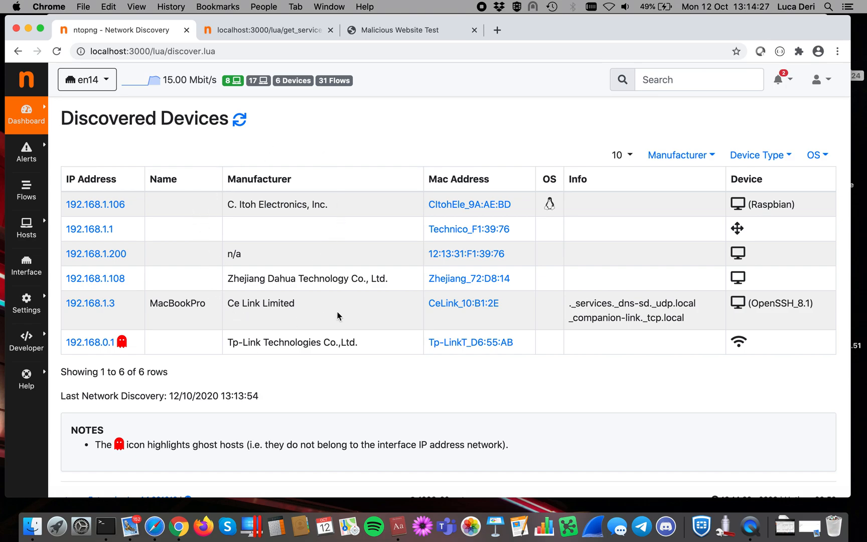
mouse_move(330, 332)
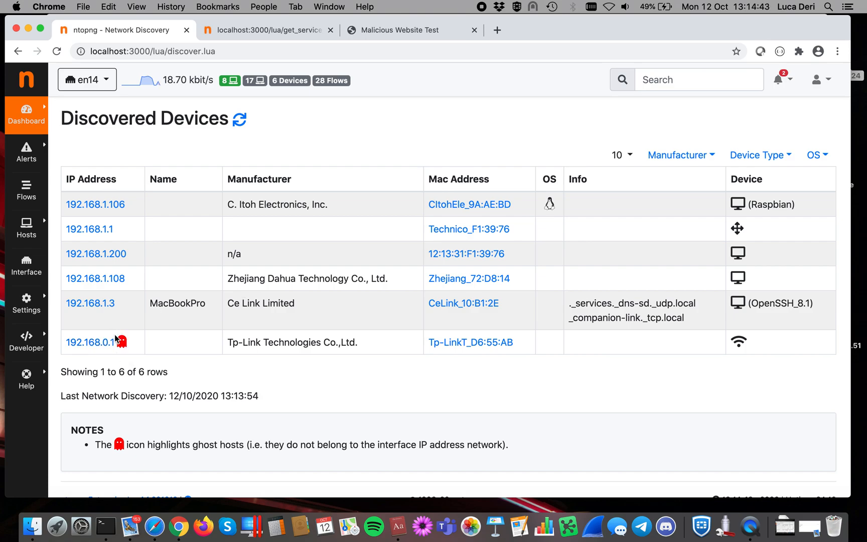
mouse_move(123, 347)
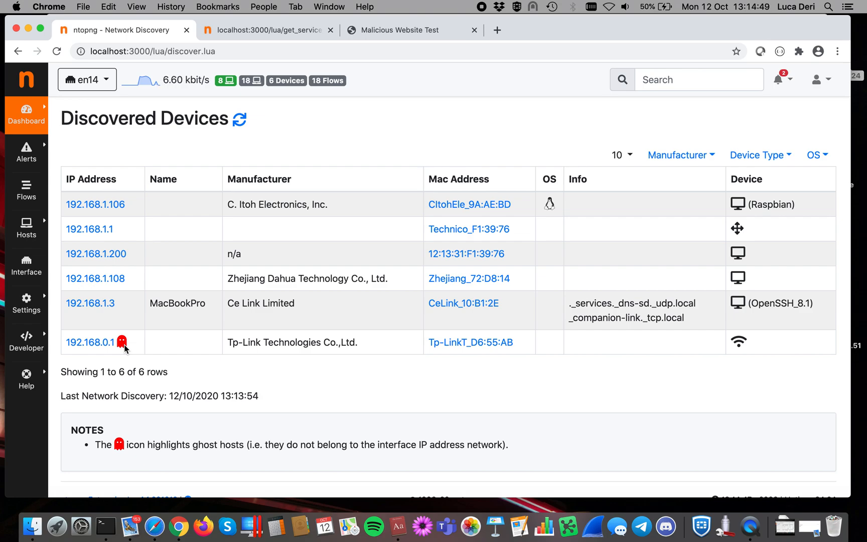
mouse_move(78, 354)
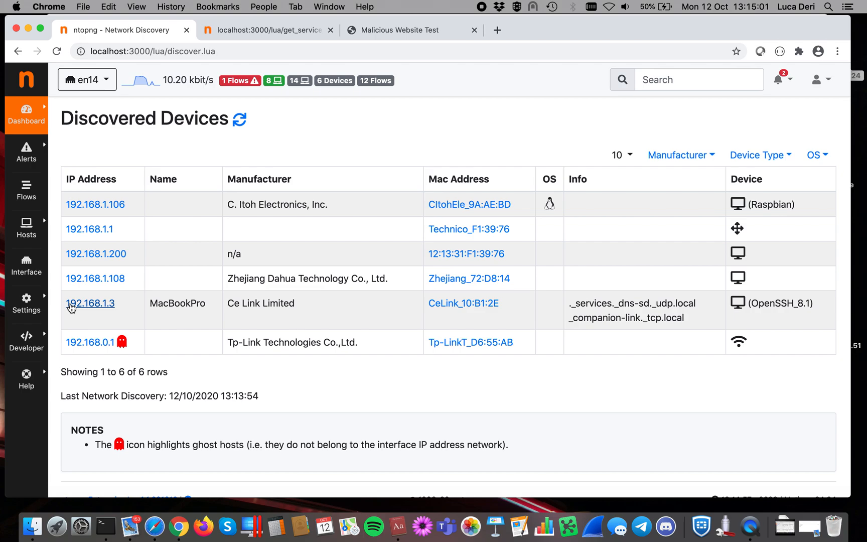
mouse_move(107, 308)
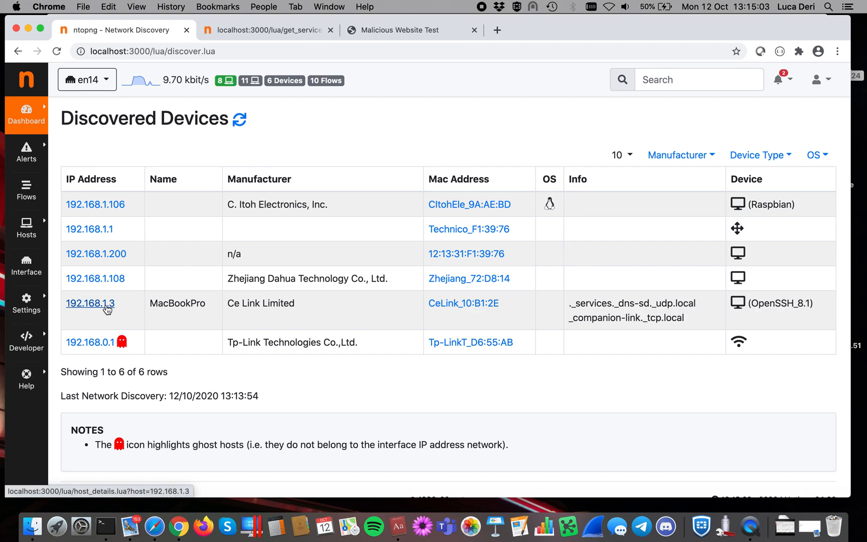
mouse_move(395, 204)
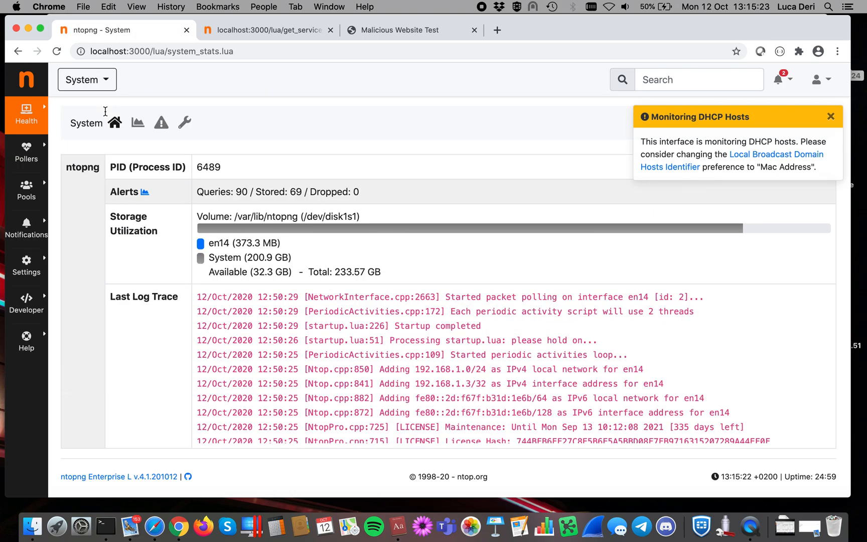
mouse_move(61, 138)
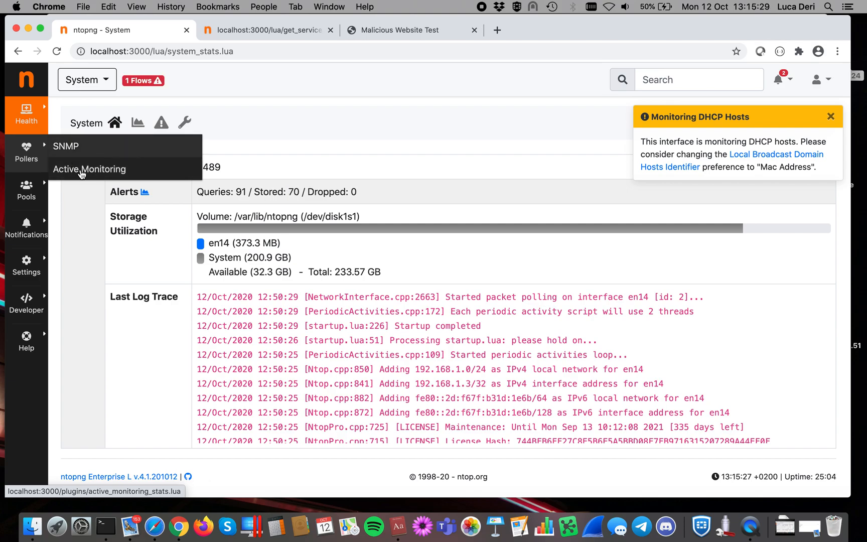
Go to Pollers > Active Monitoring and close the DHCP hosts warning
click(89, 169)
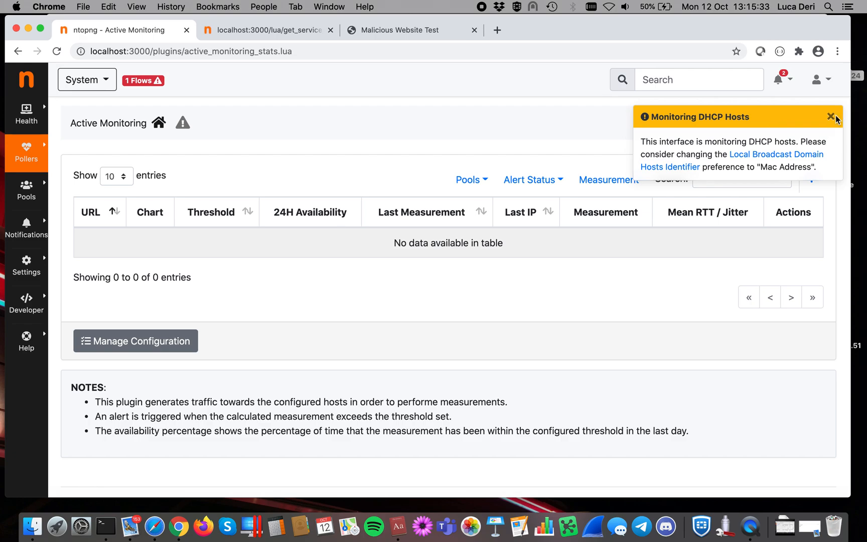
click(830, 117)
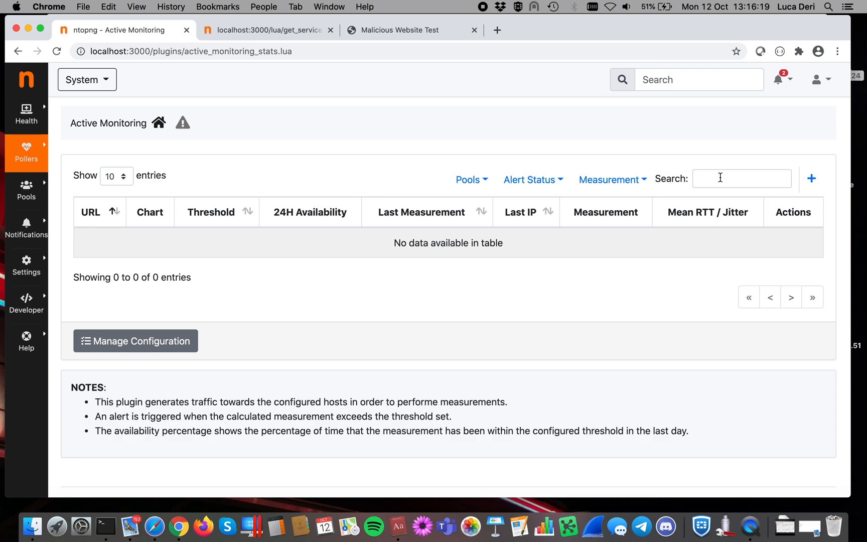
Start a new active monitoring record and choose Speedtest as its measurement
click(810, 177)
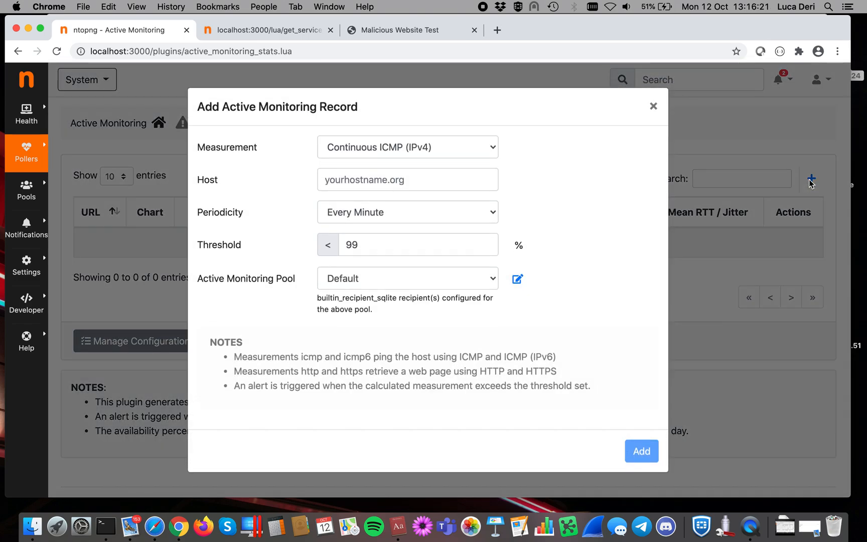
click(408, 147)
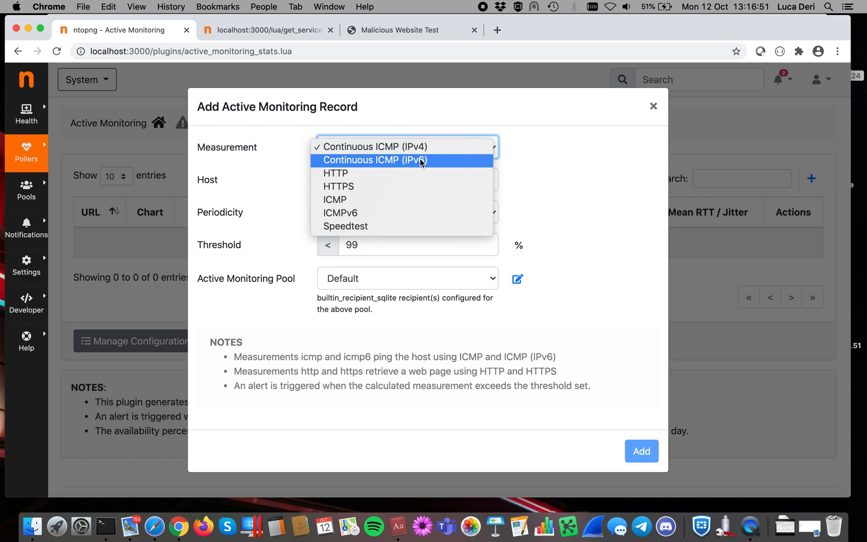
mouse_move(414, 200)
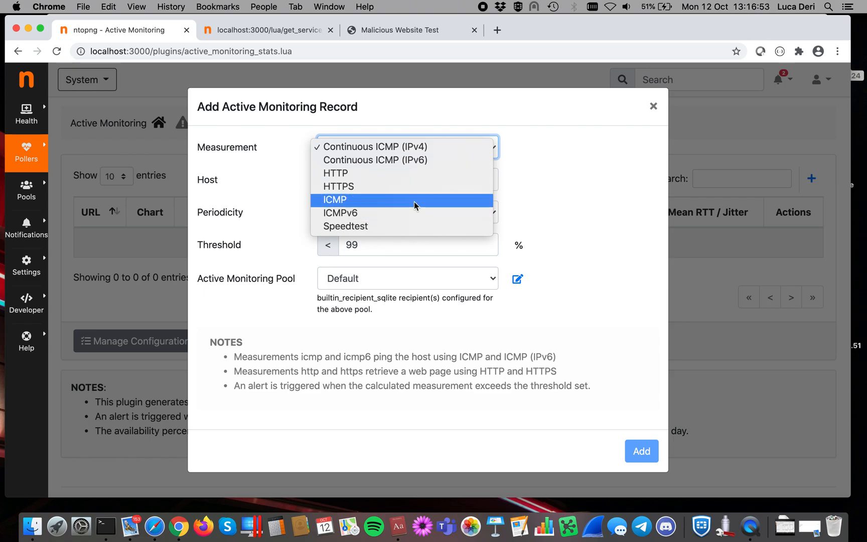
mouse_move(415, 213)
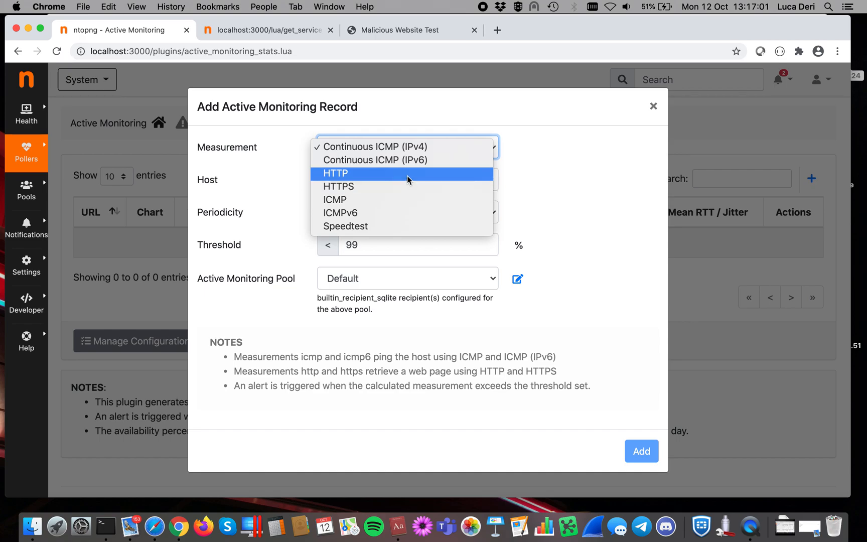
mouse_move(409, 184)
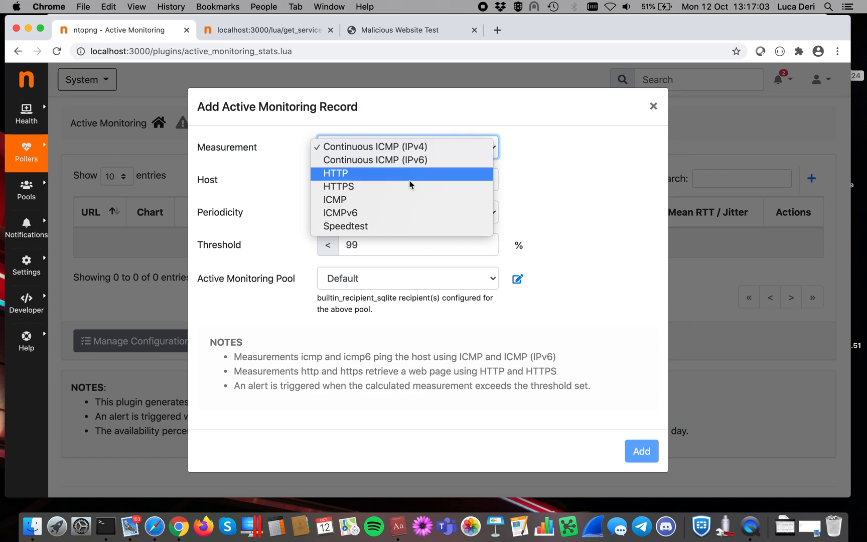
mouse_move(413, 186)
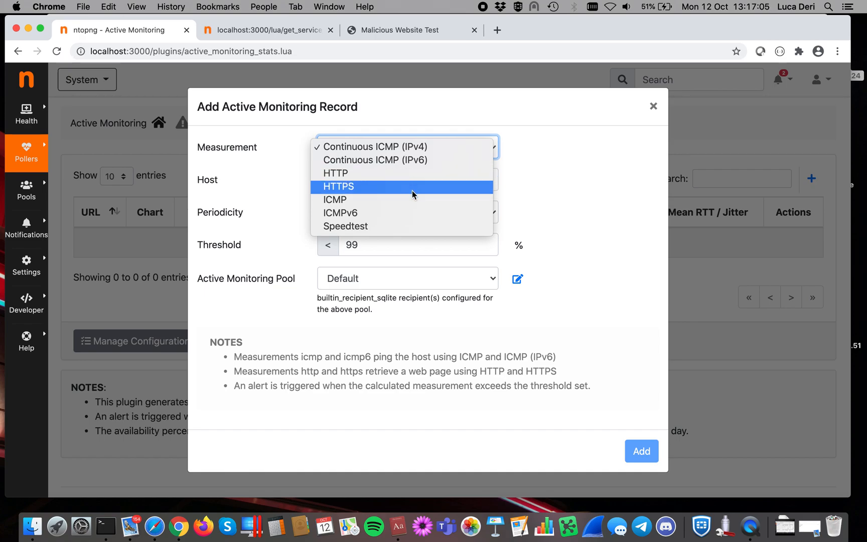
mouse_move(402, 226)
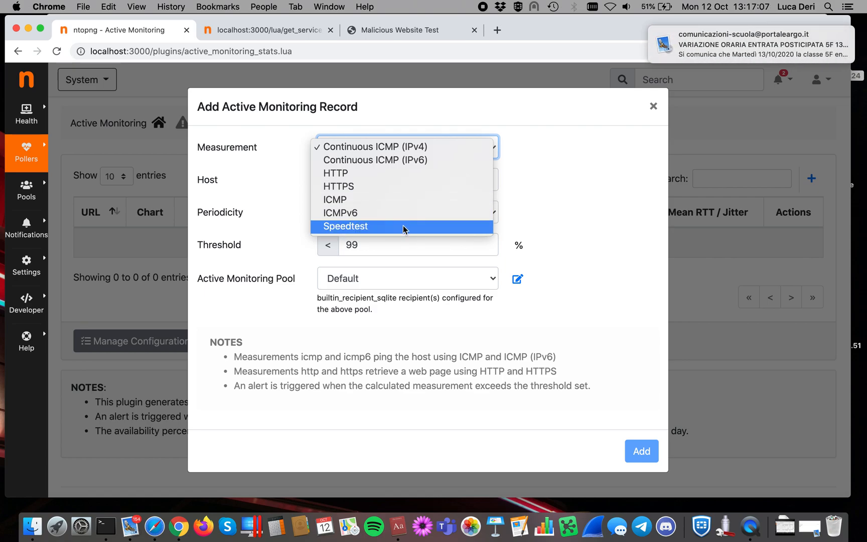
click(345, 226)
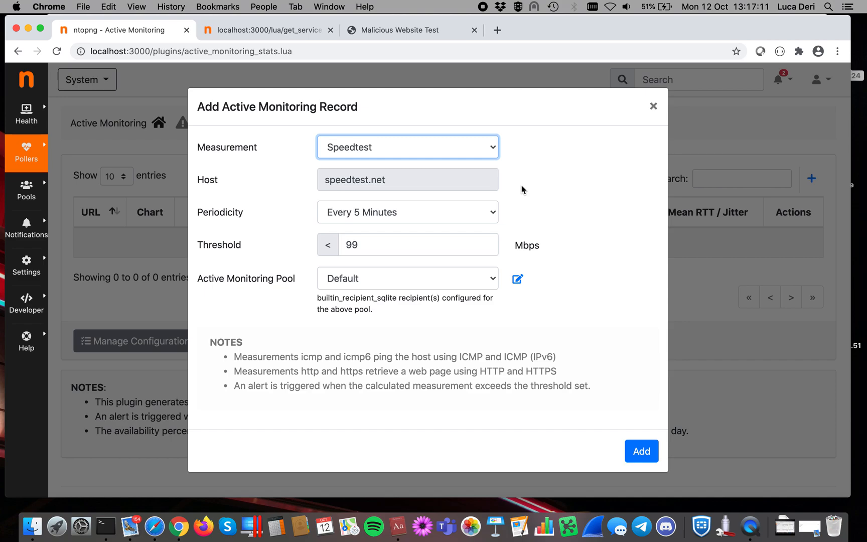
mouse_move(472, 214)
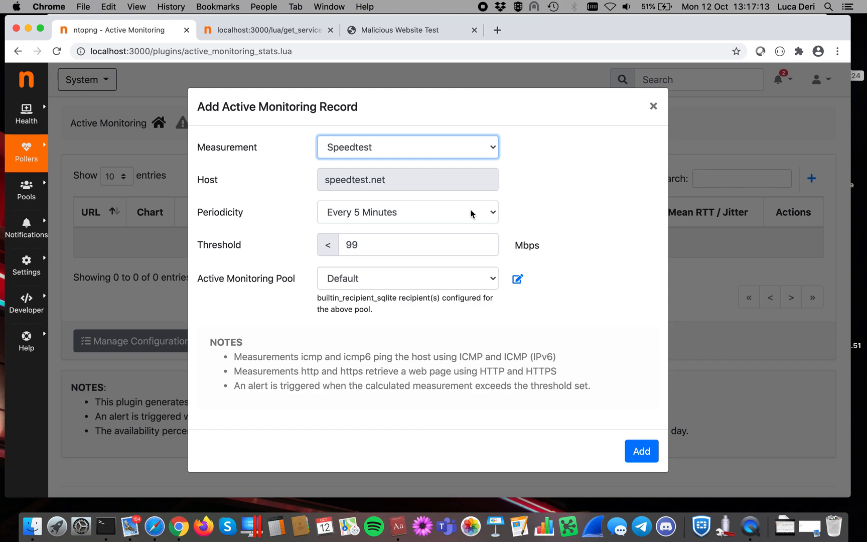
Add the speedtest.net record with Hourly periodicity, threshold 99 and the Default pool
click(407, 211)
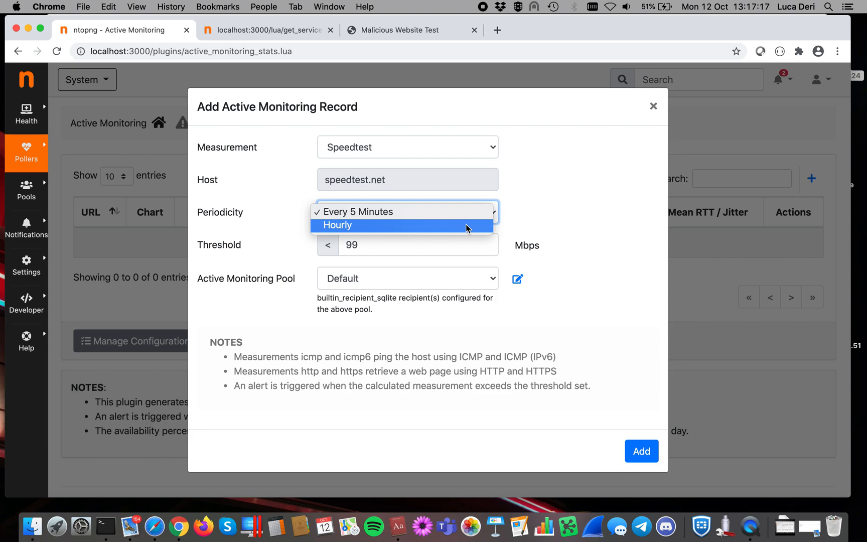
click(337, 225)
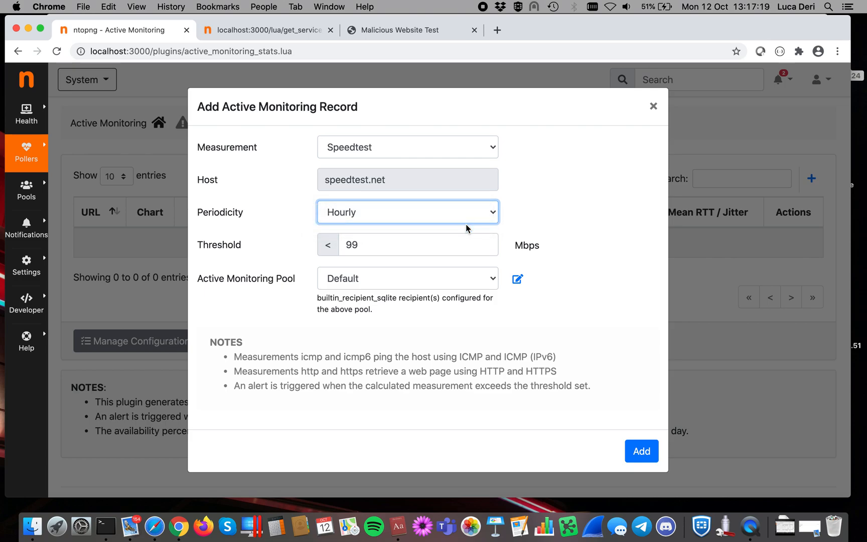
click(414, 245)
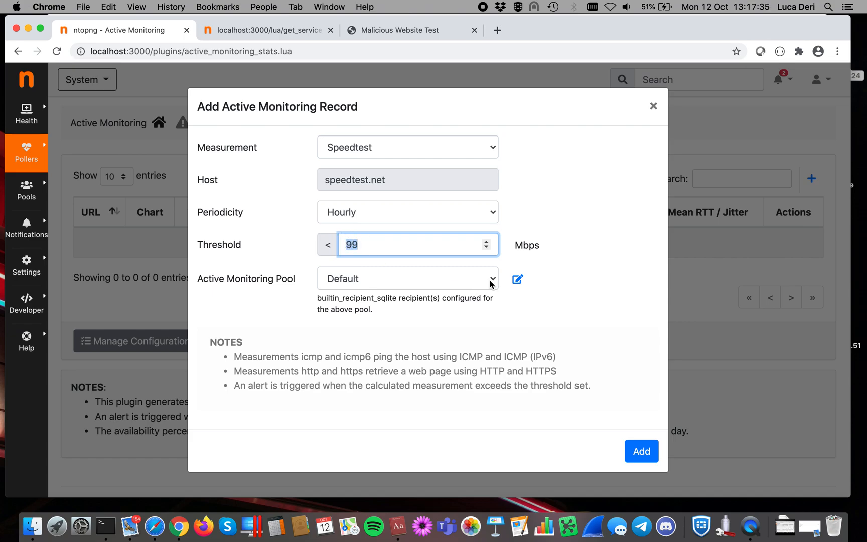
click(407, 278)
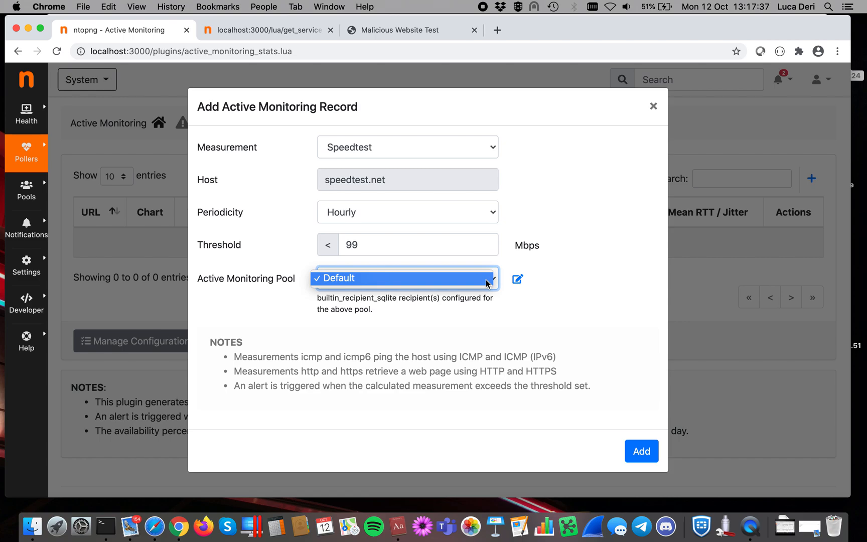
click(403, 278)
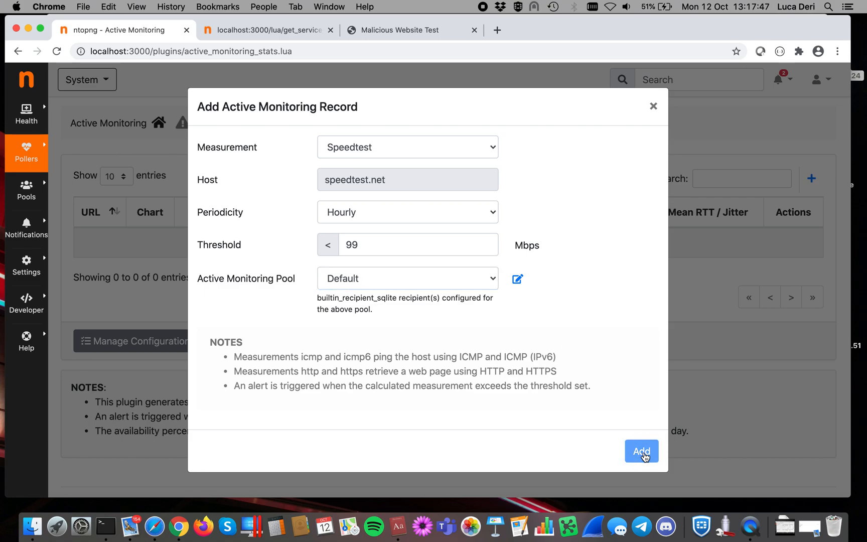
click(641, 450)
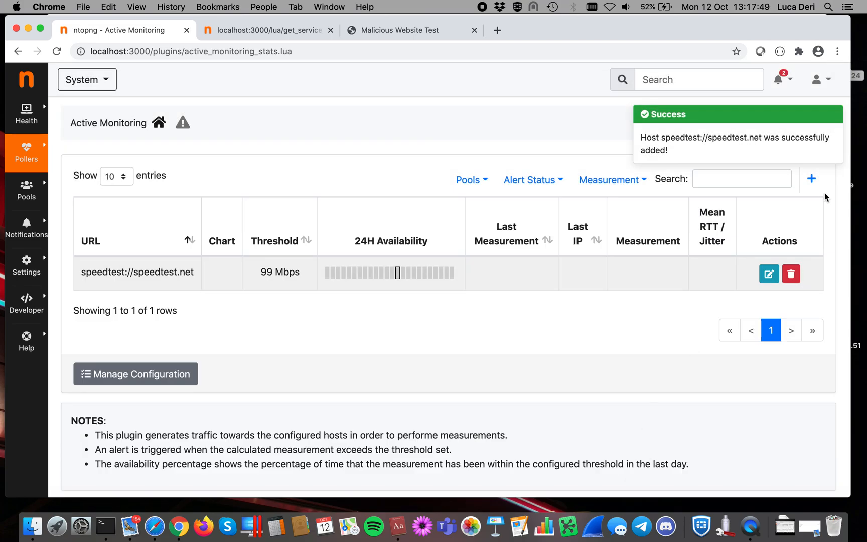
Add a Continuous ICMP record for host 192.168.1.1, every minute, threshold 99
click(810, 179)
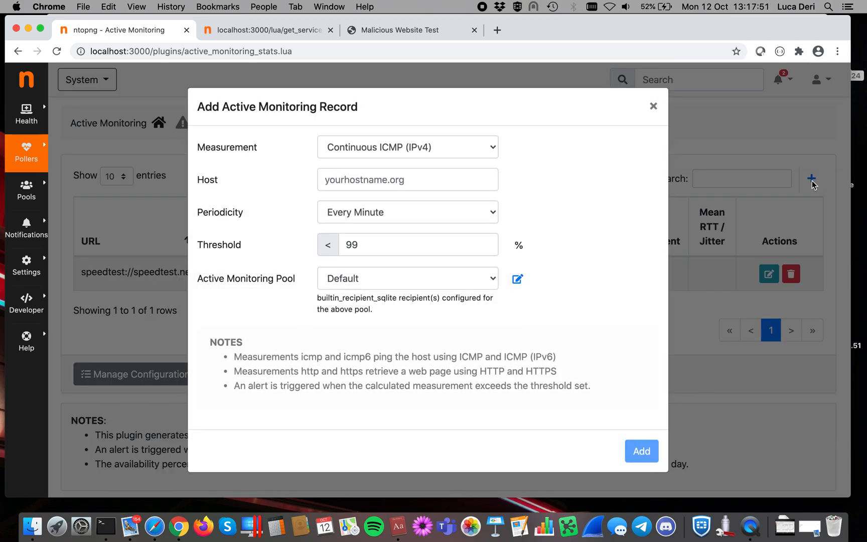
click(407, 179)
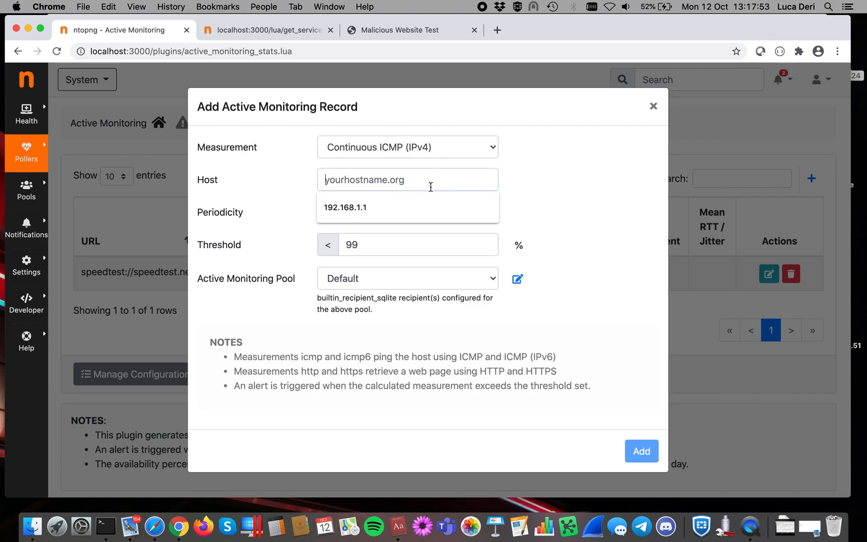
click(344, 207)
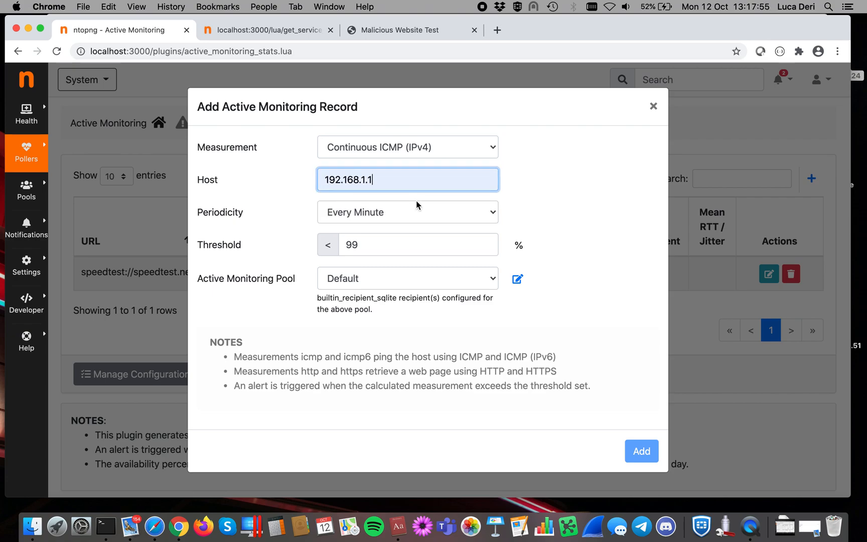
mouse_move(641, 451)
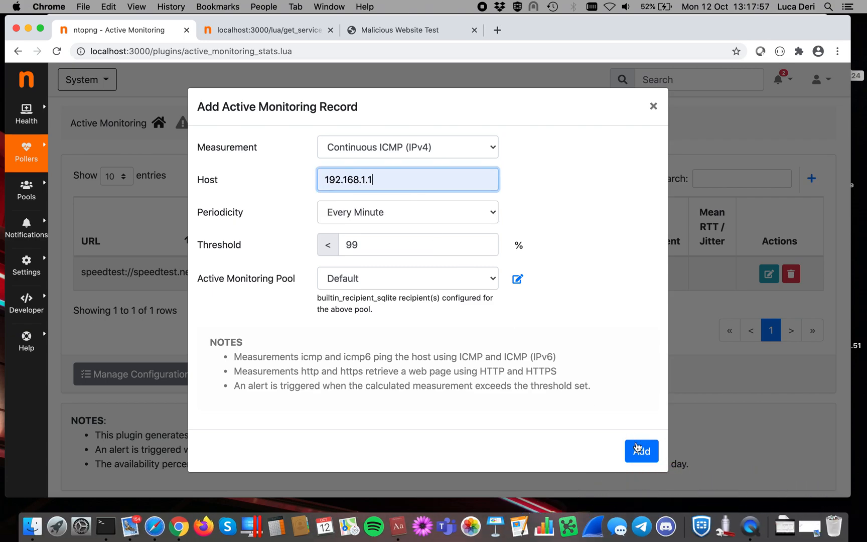
click(641, 451)
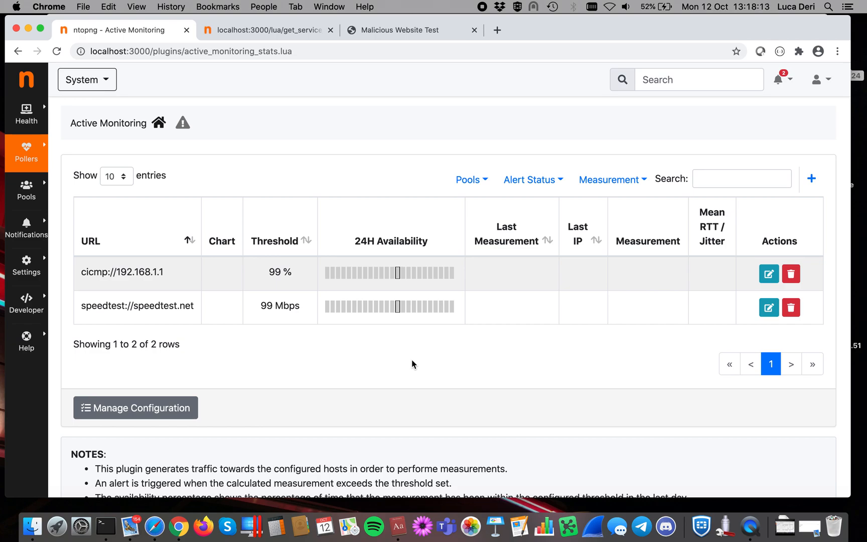
Select the cicmp://192.168.1.1 row text while its first measurement and warning appear
drag(138, 271, 286, 300)
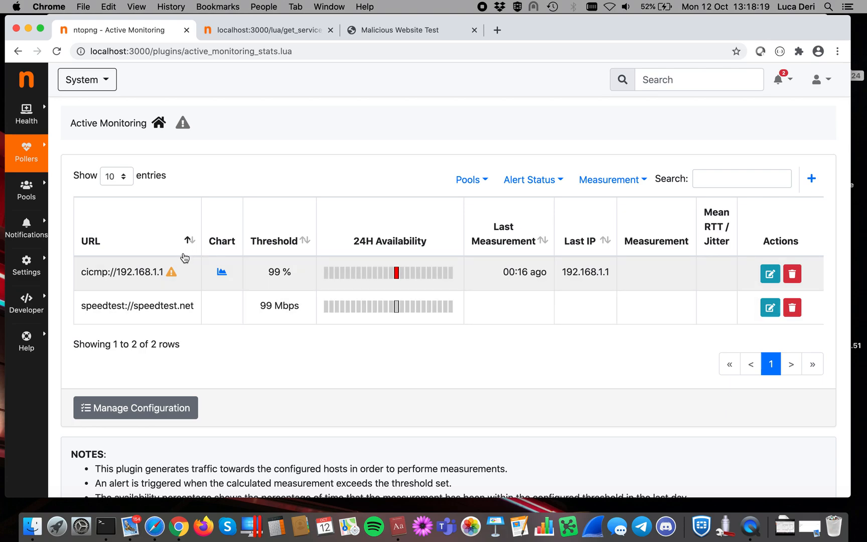
mouse_move(427, 280)
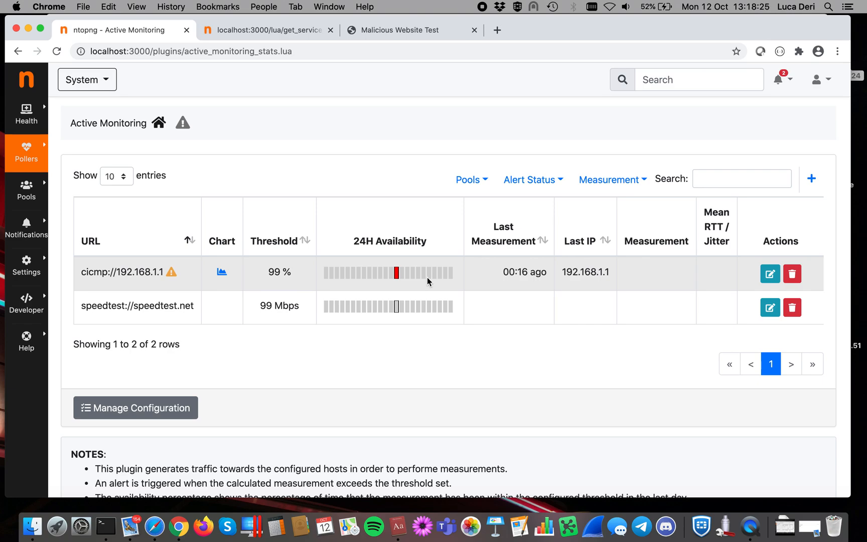
mouse_move(368, 288)
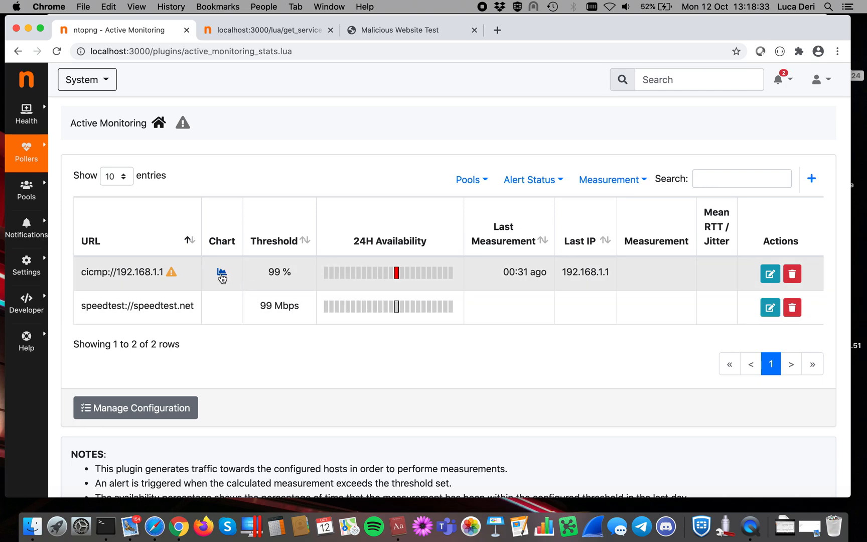
click(222, 273)
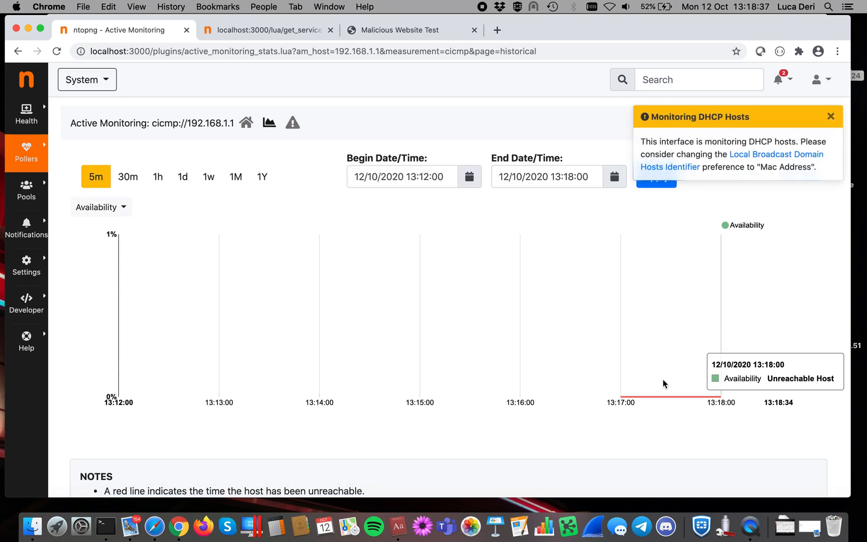
click(830, 117)
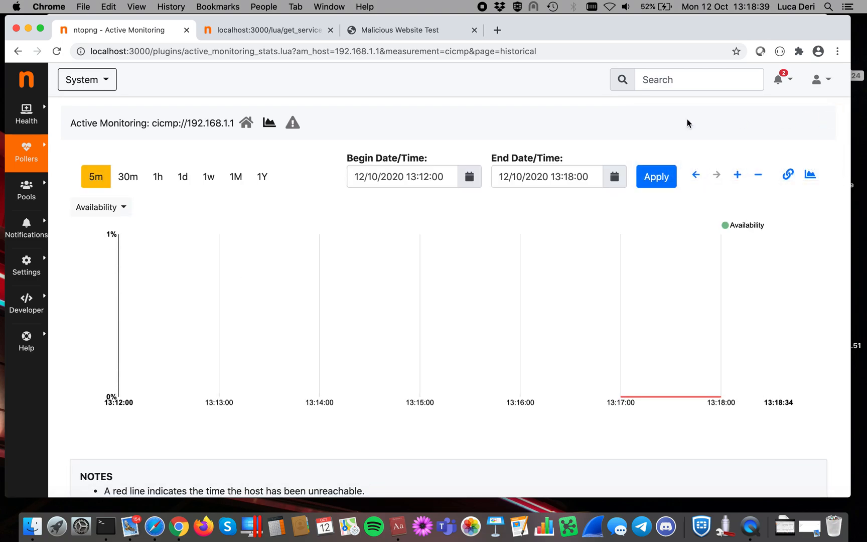
click(25, 154)
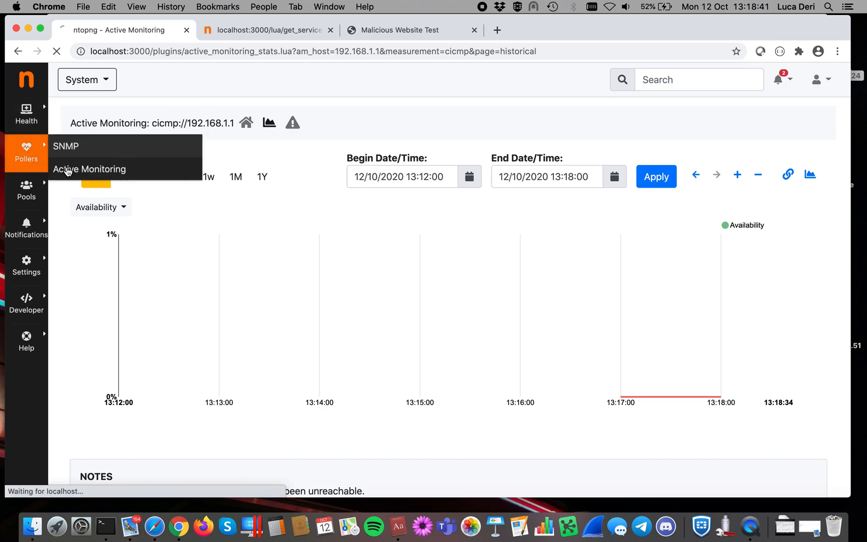
click(90, 170)
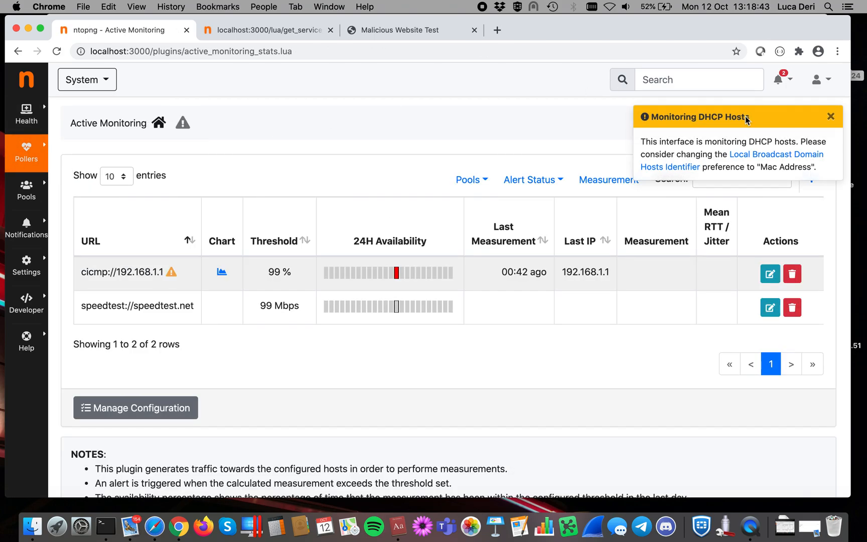
click(831, 116)
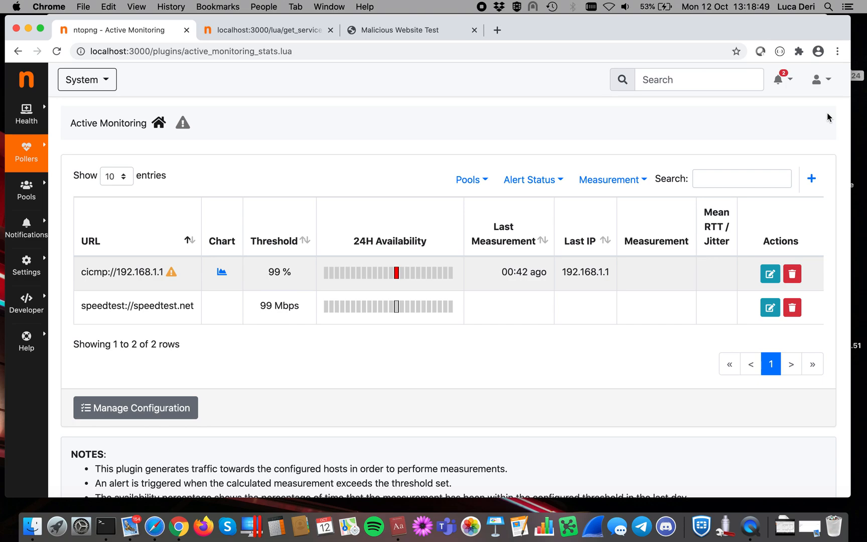
mouse_move(689, 171)
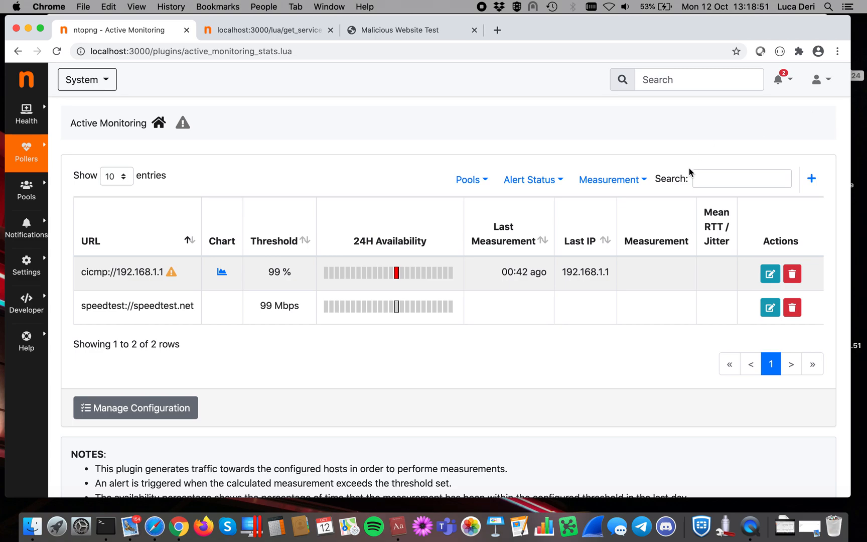
Filter the monitoring table to Not Alerted status and Speedtest measurement
click(530, 180)
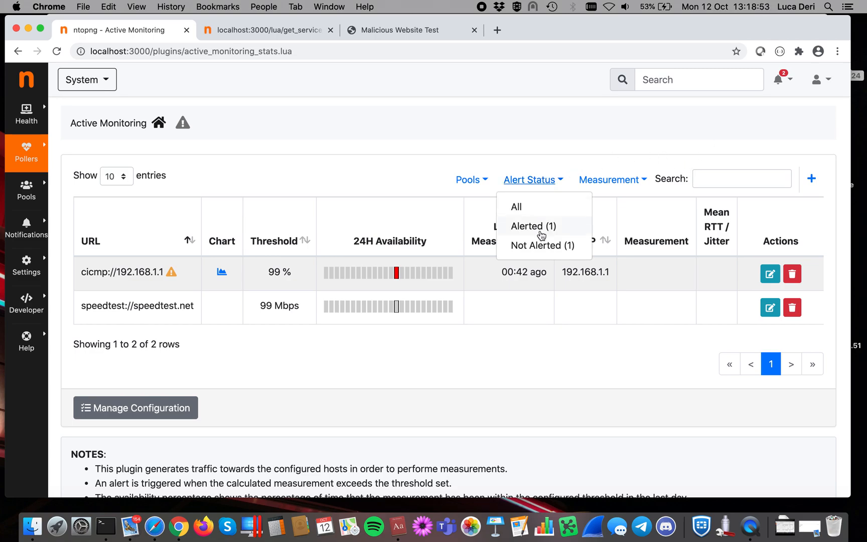
click(533, 226)
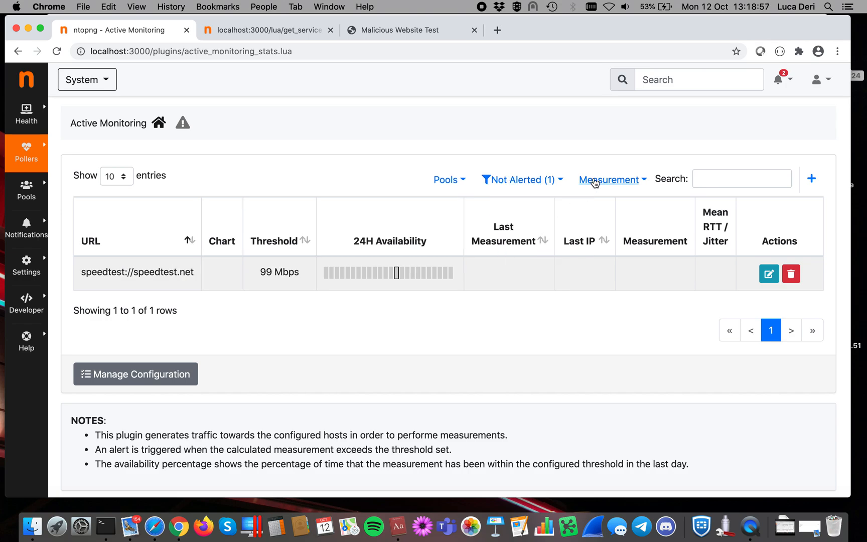
click(611, 180)
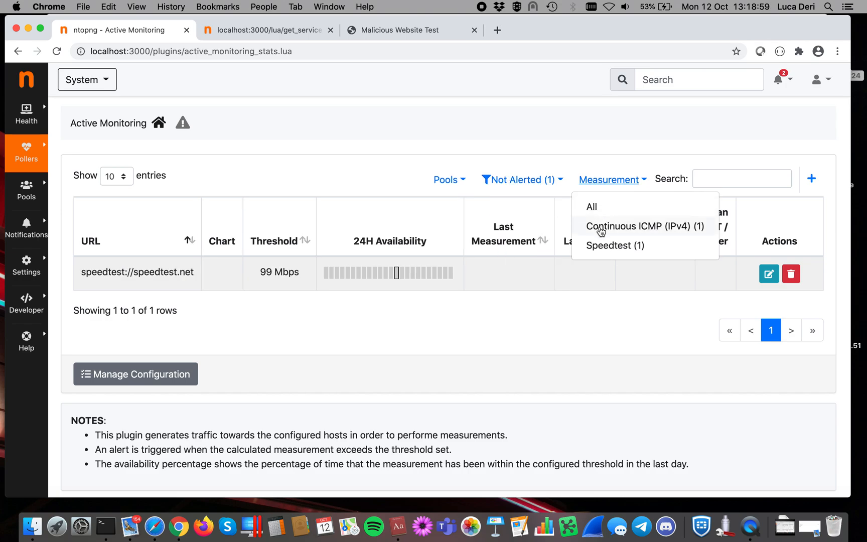
click(615, 245)
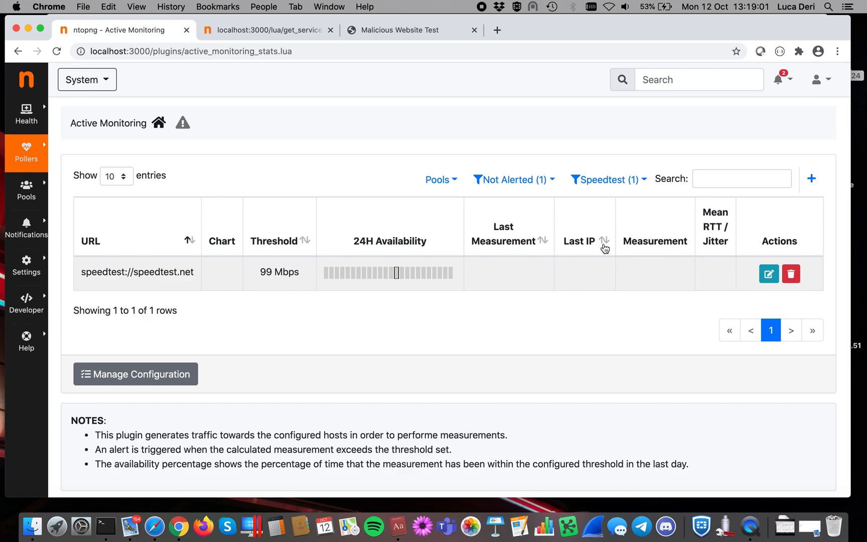
mouse_move(662, 254)
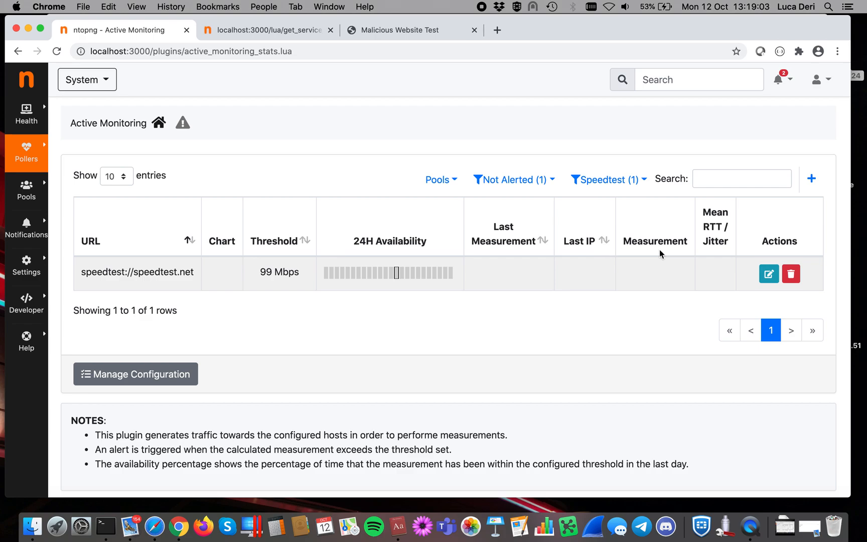
click(769, 274)
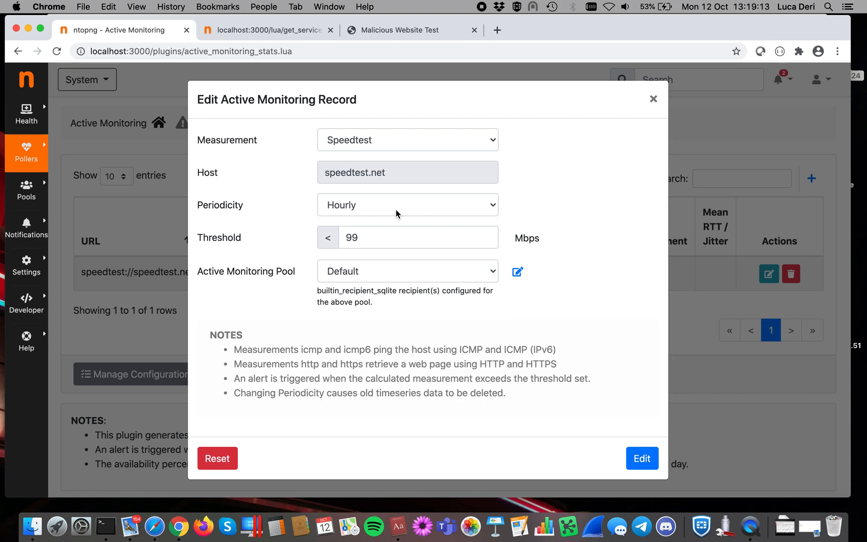
mouse_move(404, 223)
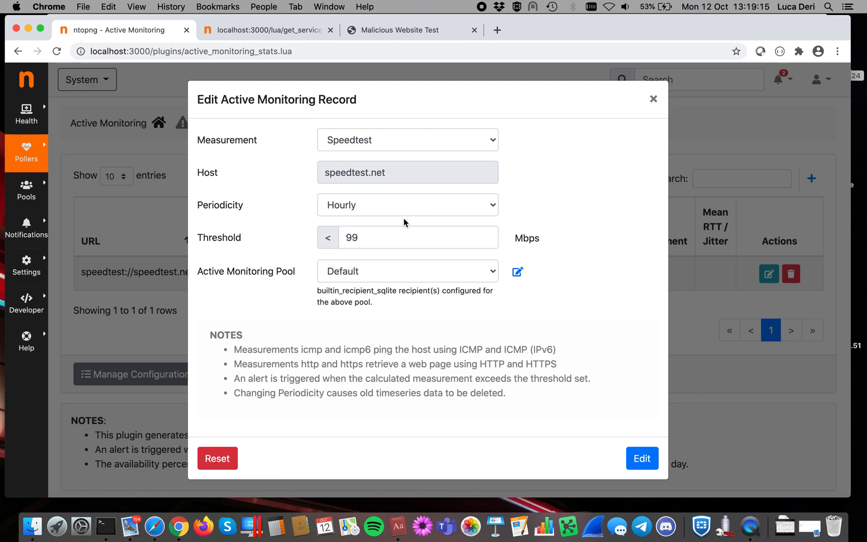
click(641, 457)
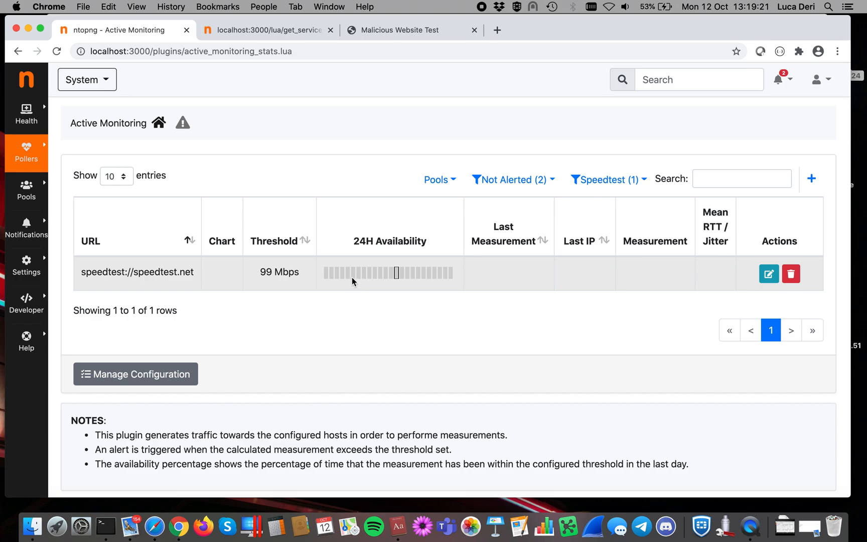
click(512, 179)
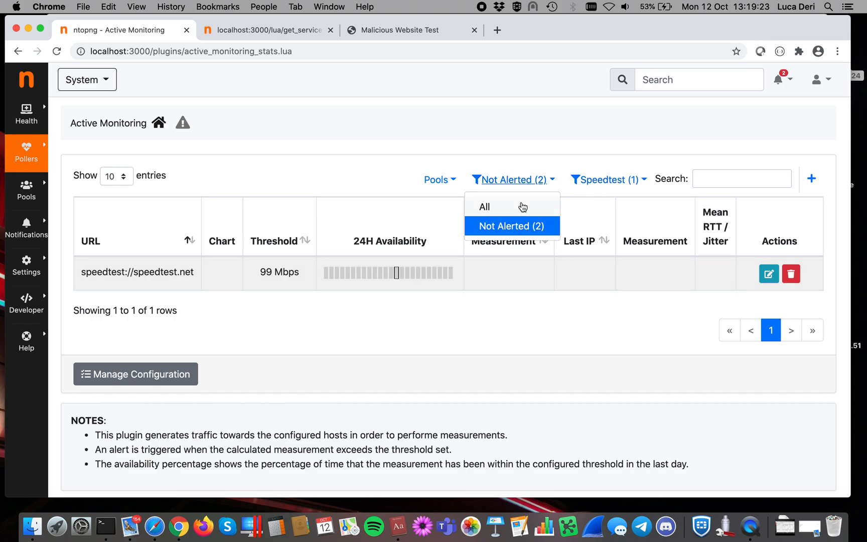
click(606, 180)
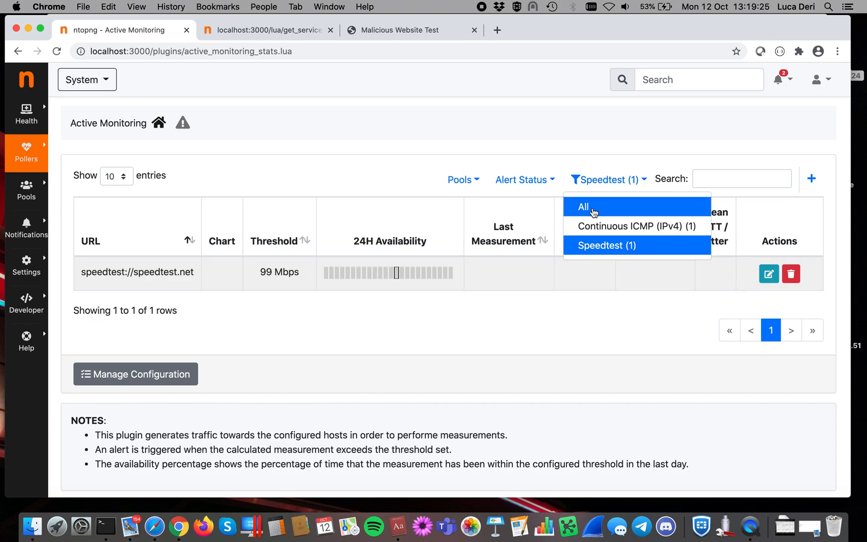
click(583, 207)
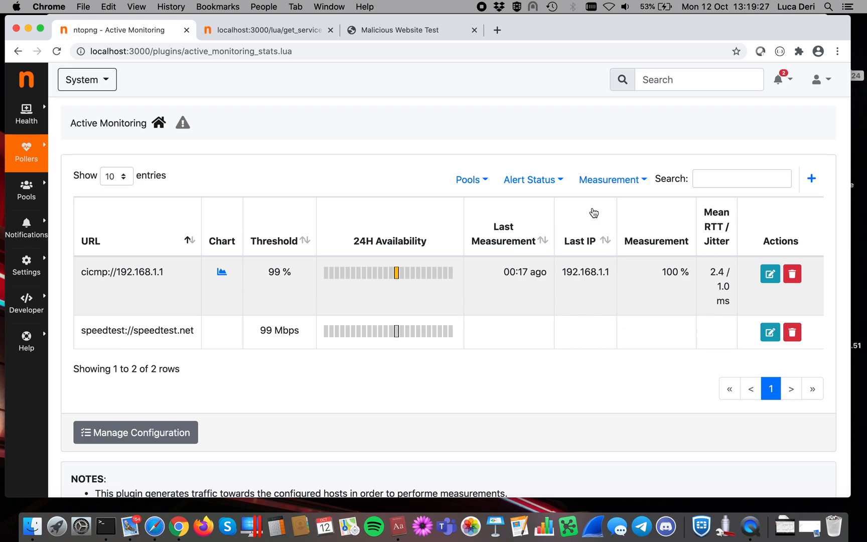
mouse_move(403, 279)
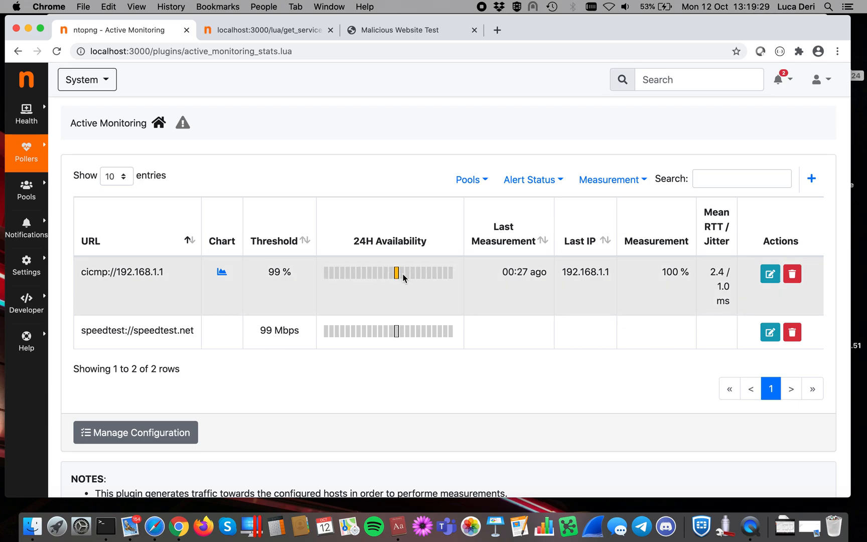
mouse_move(697, 272)
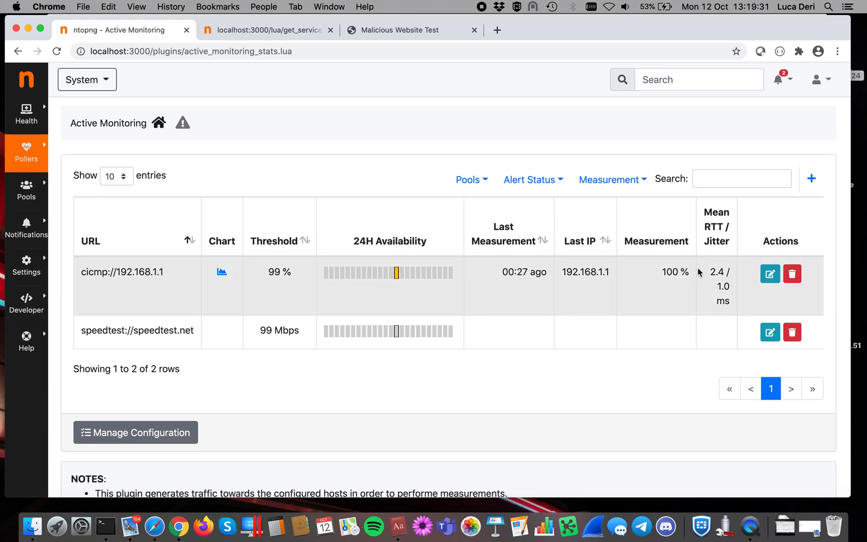
mouse_move(718, 287)
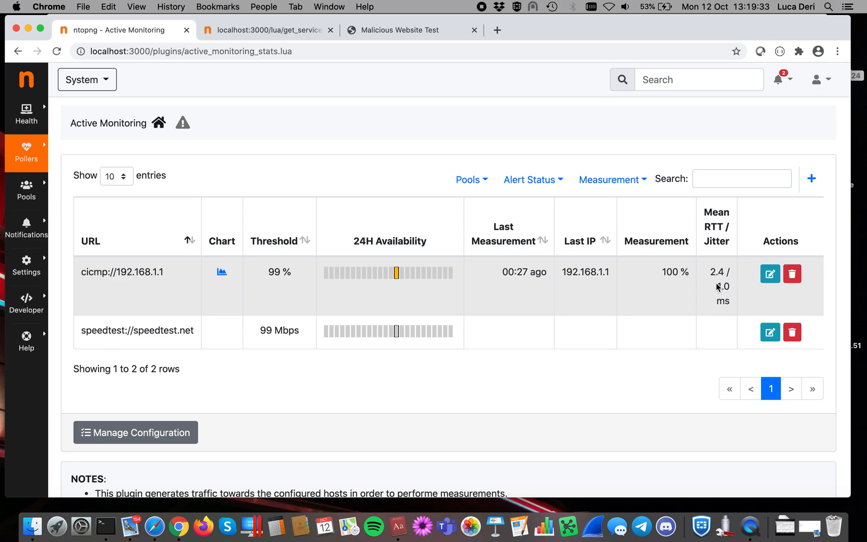
mouse_move(226, 284)
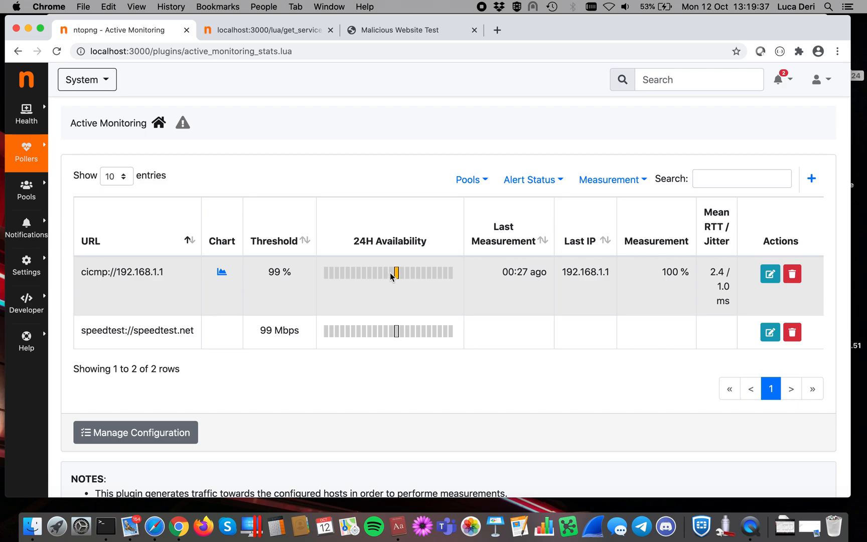
mouse_move(394, 272)
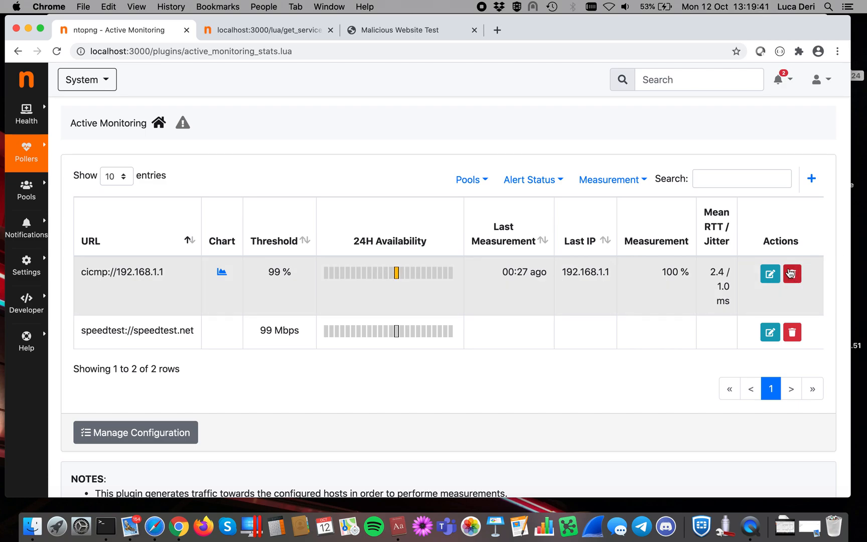
click(770, 274)
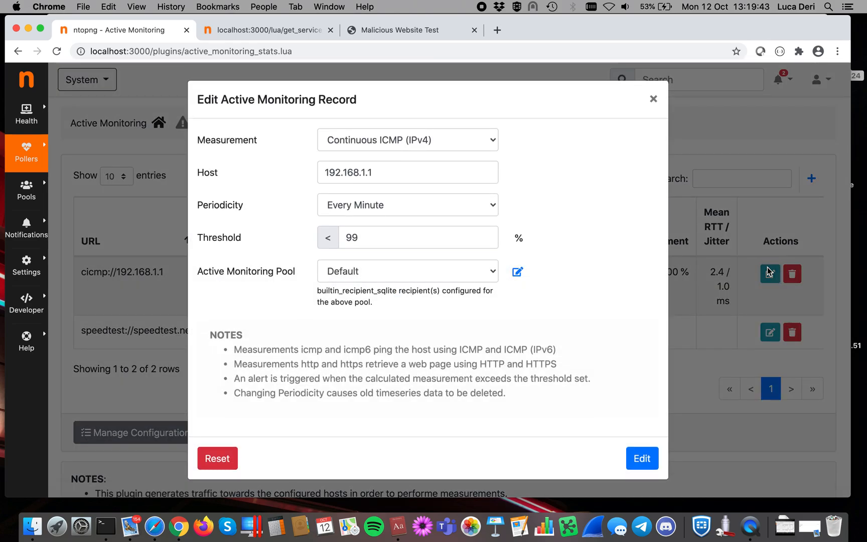
mouse_move(507, 268)
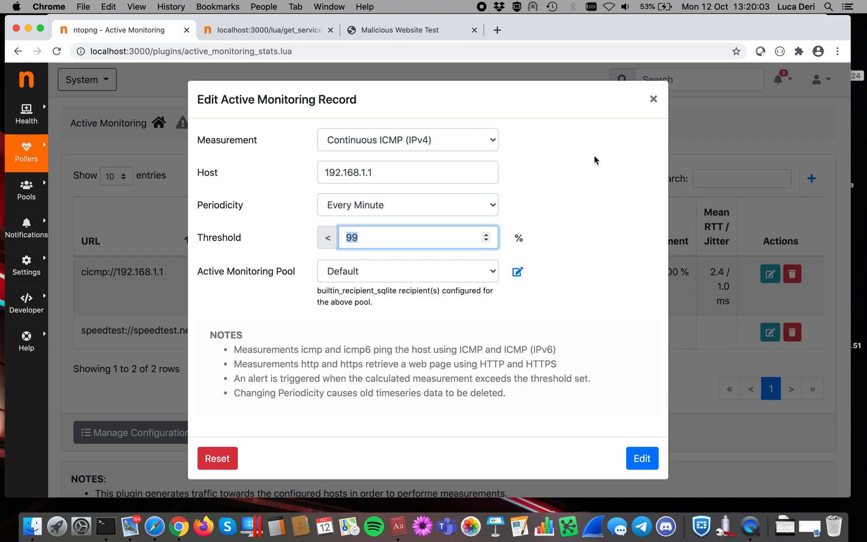
mouse_move(671, 90)
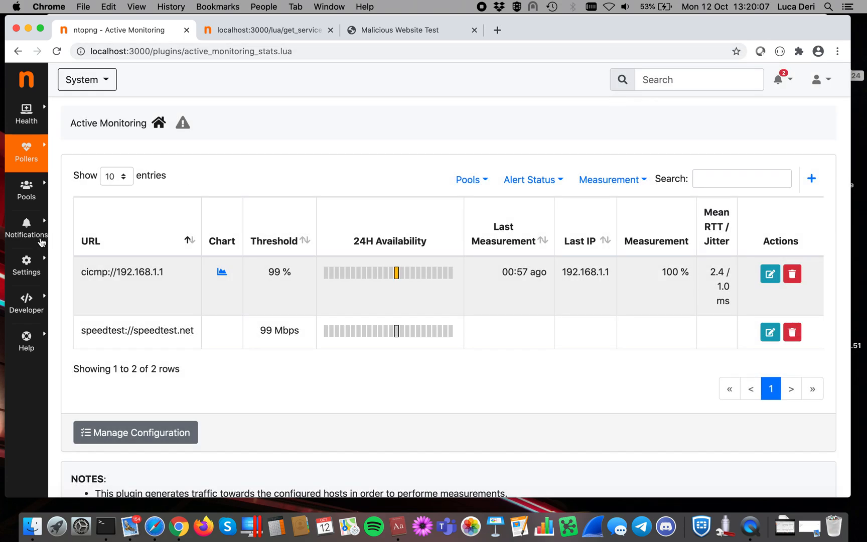
Visit Notifications > Recipients, then Notifications > Endpoints listing the SQLite endpoint
click(26, 227)
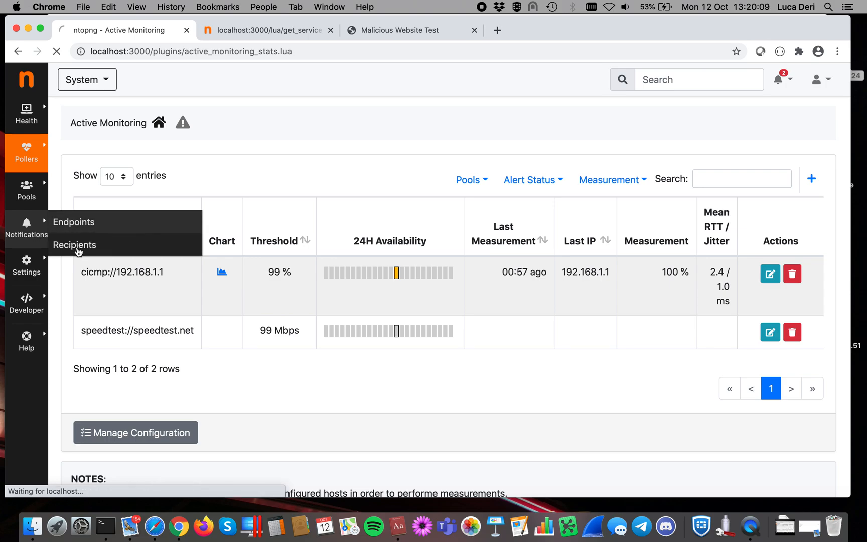
click(74, 245)
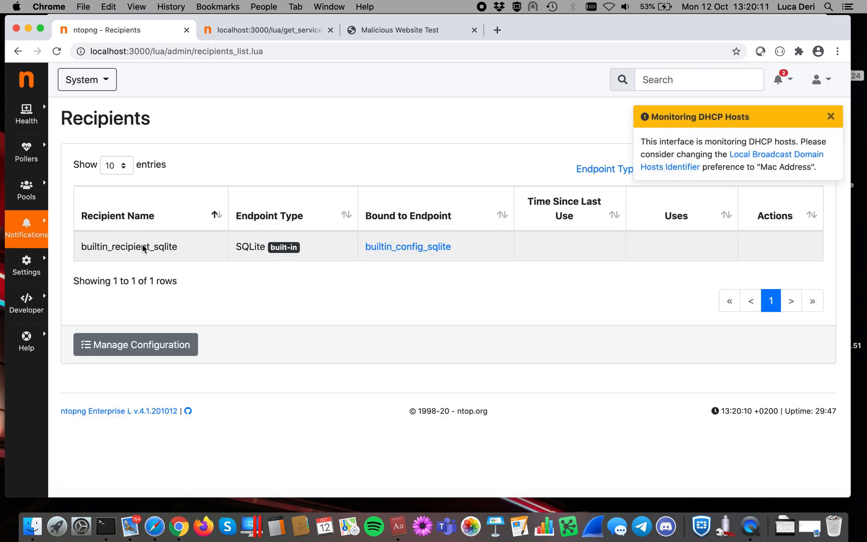
click(26, 229)
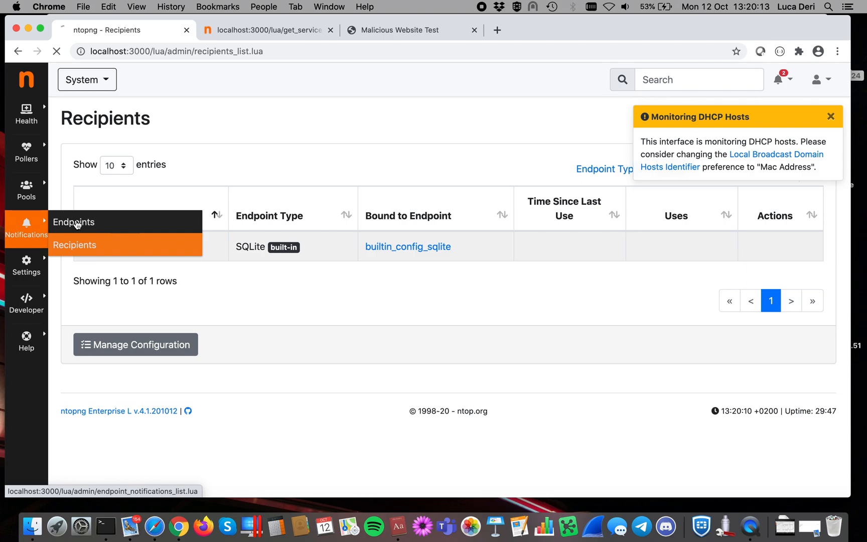
click(73, 222)
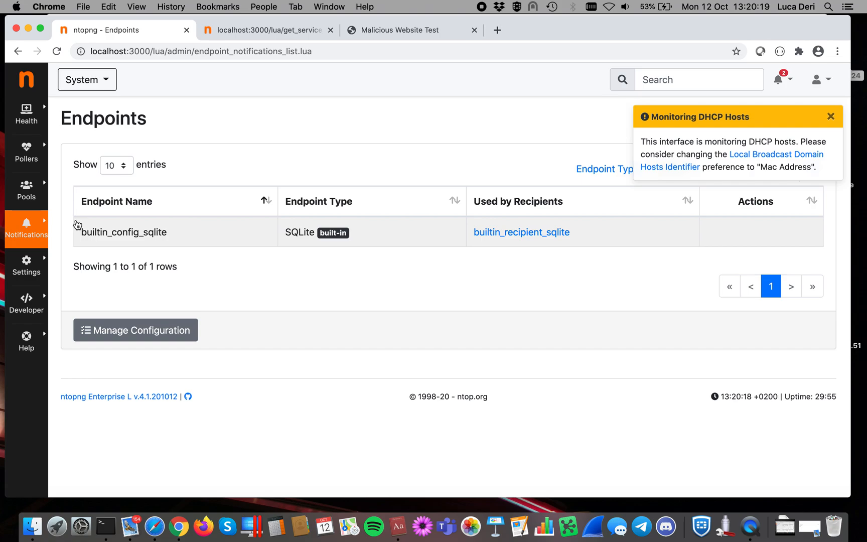
mouse_move(49, 199)
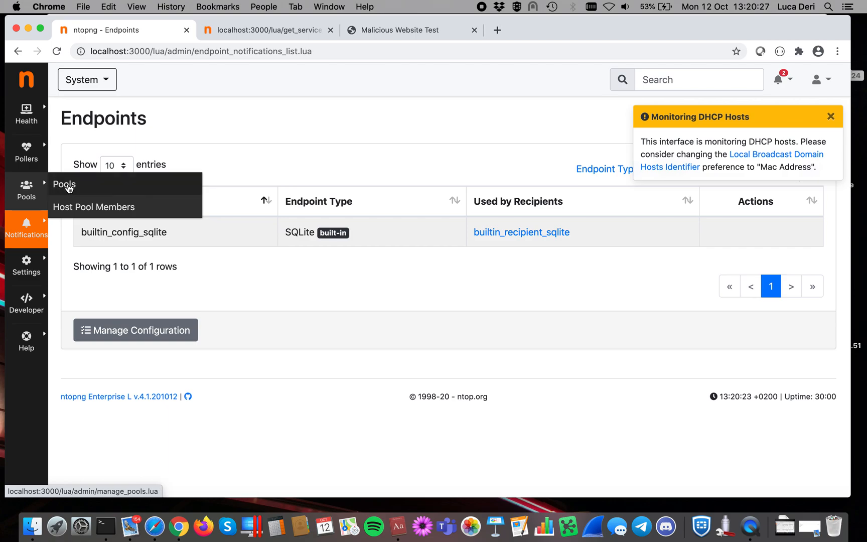
View the Default active monitoring pool's settings, whose only recipient is builtin_recipient_sqlite
click(64, 184)
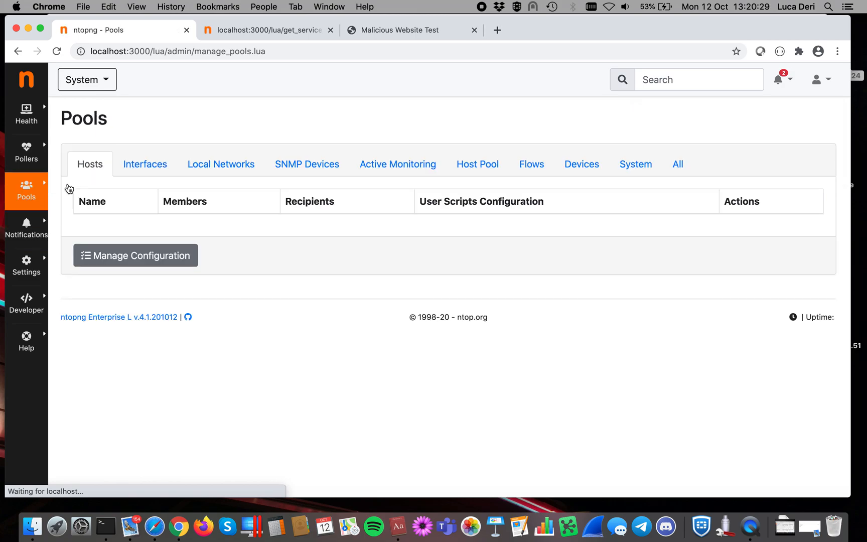
click(398, 163)
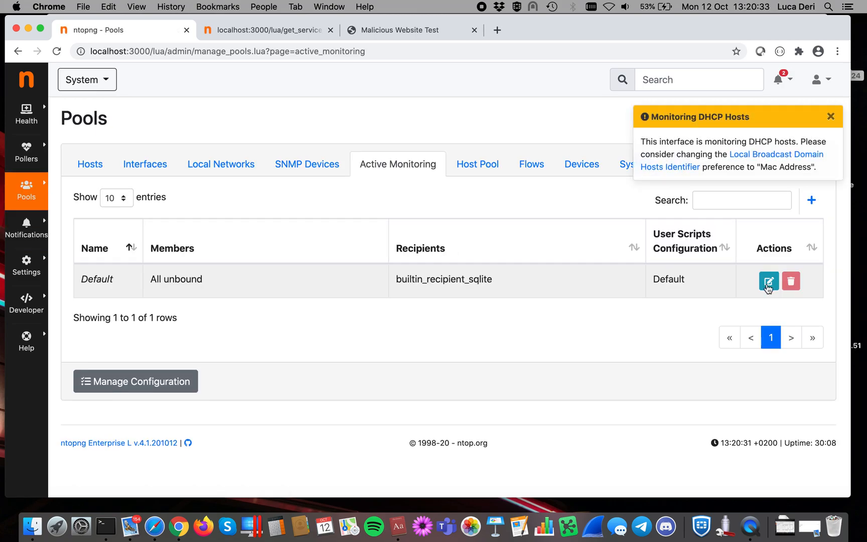
click(768, 280)
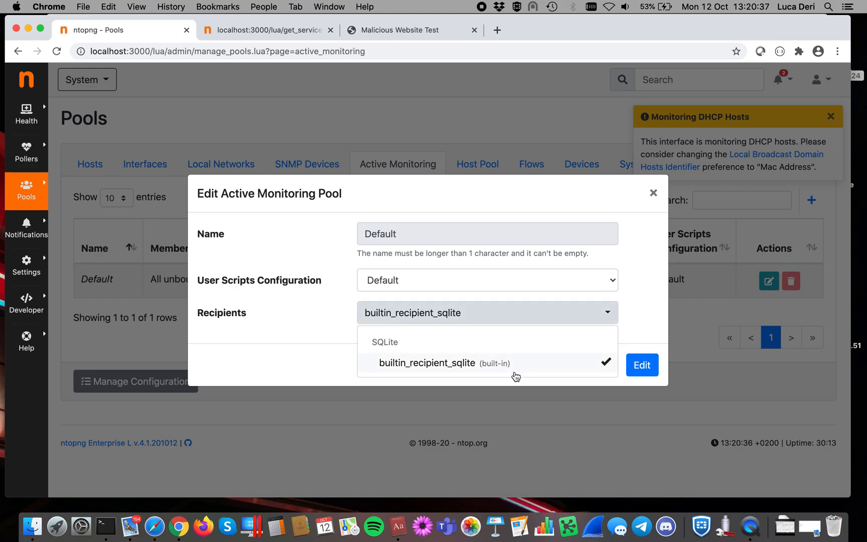
mouse_move(534, 351)
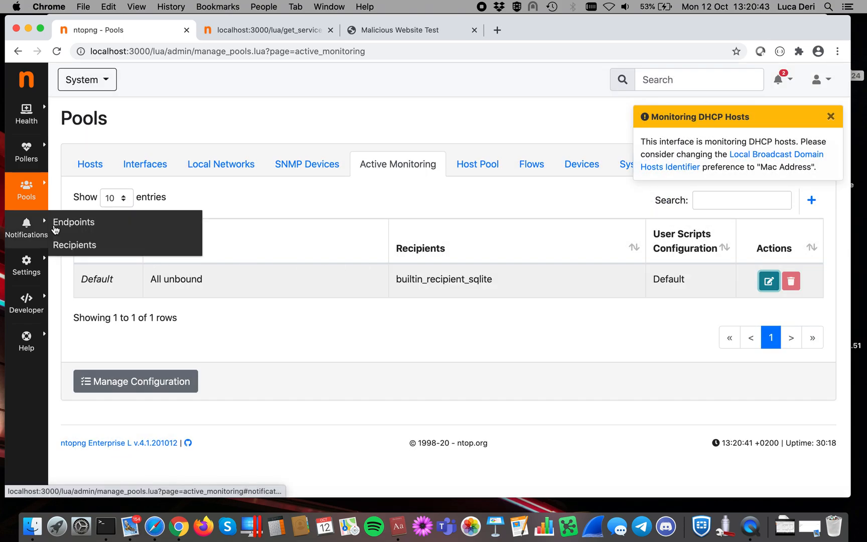
Reach the notification Endpoints list in ntopng
click(73, 222)
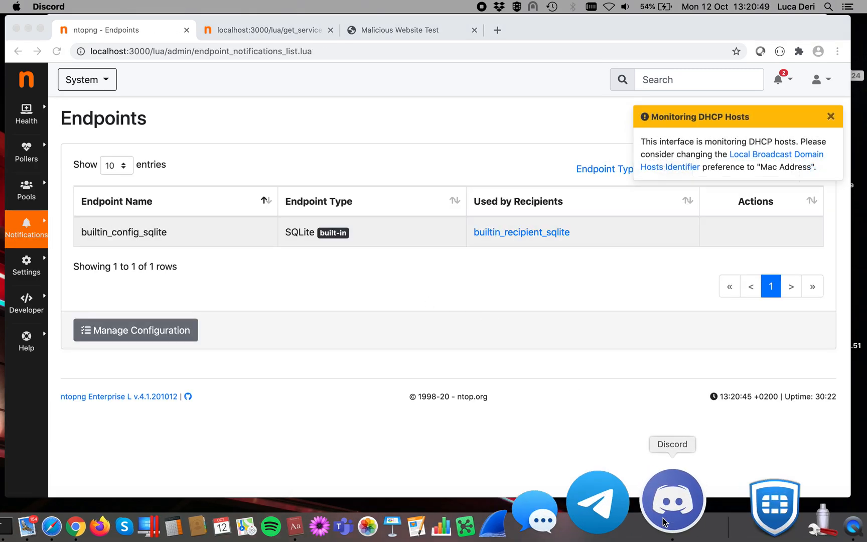
click(671, 500)
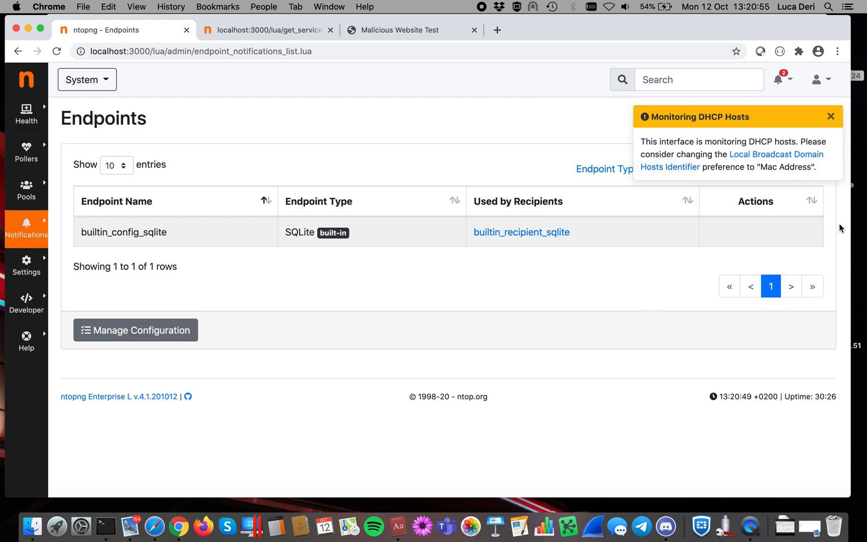
click(830, 116)
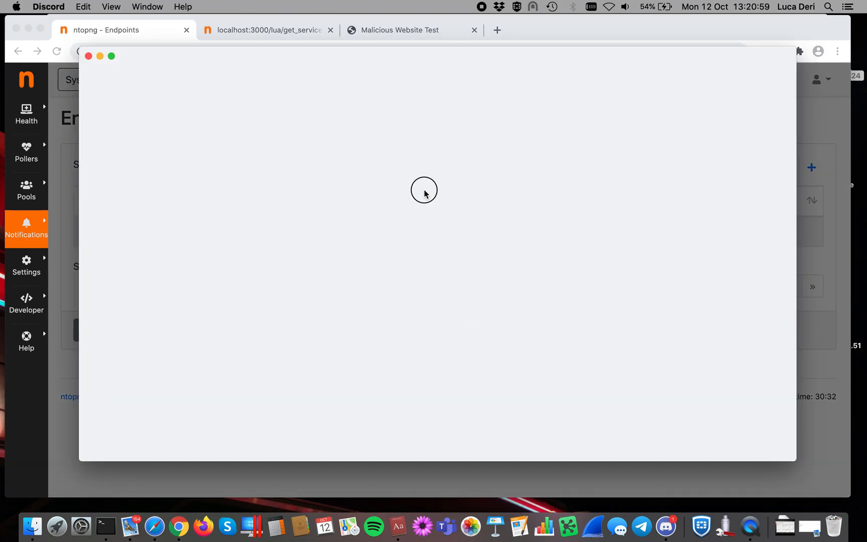
Begin a new Discord-type endpoint and switch to Discord to fetch its webhook
click(811, 167)
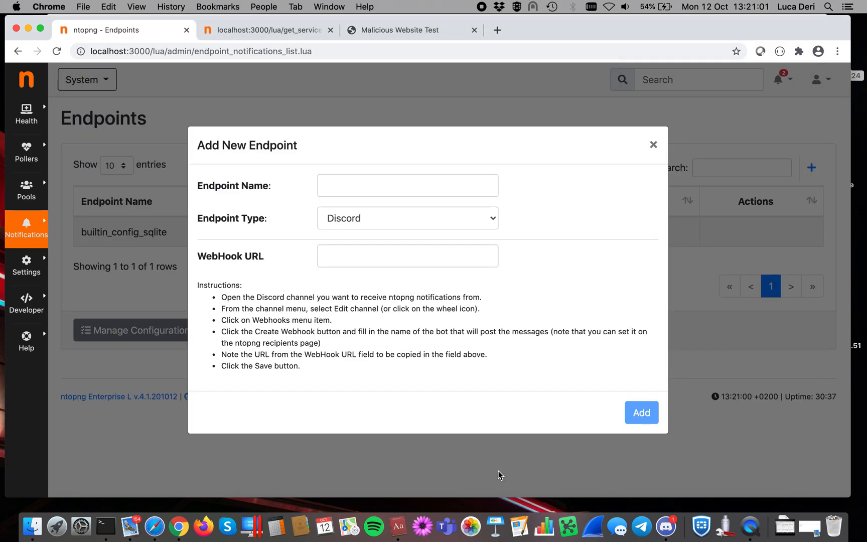
click(407, 186)
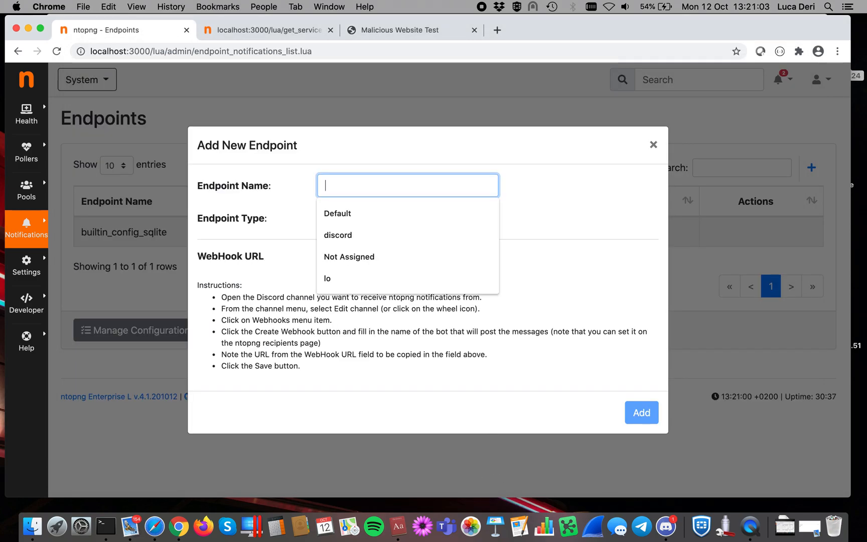
click(337, 235)
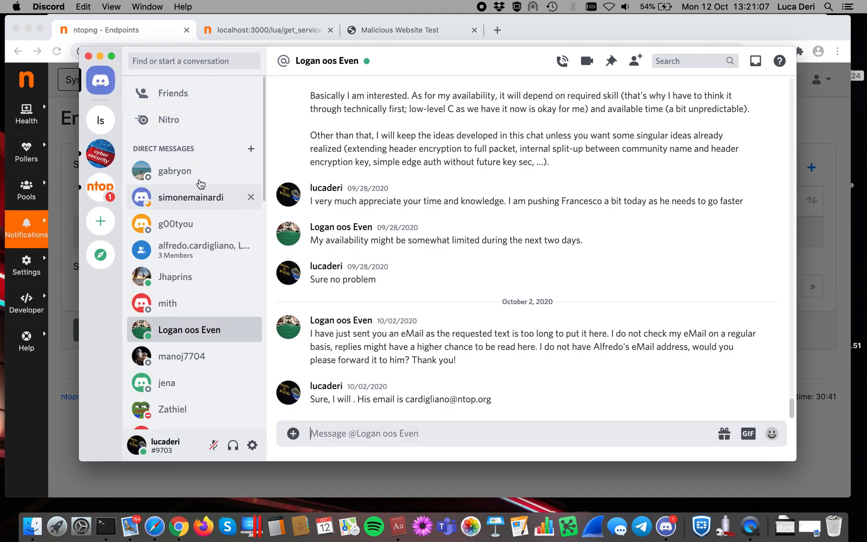
Copy the Captain Hook webhook URL from the #ntop channel's Integrations in Discord
click(101, 120)
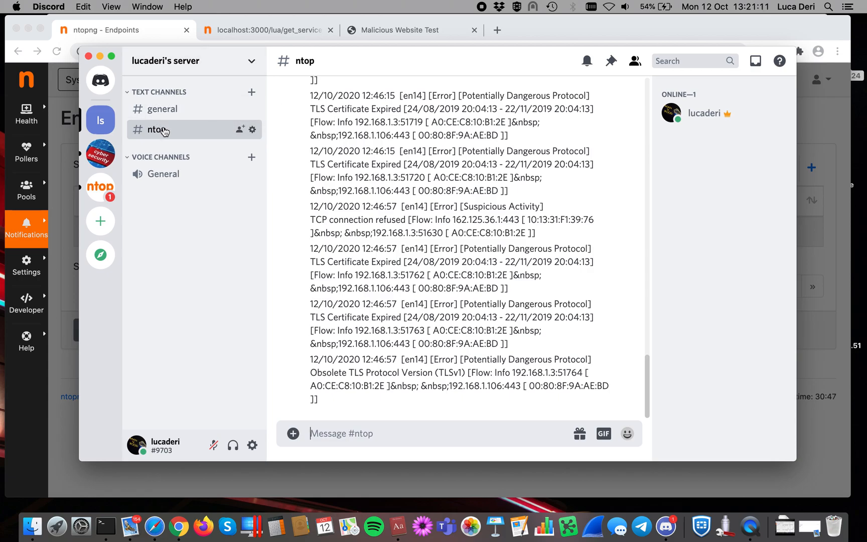
click(252, 130)
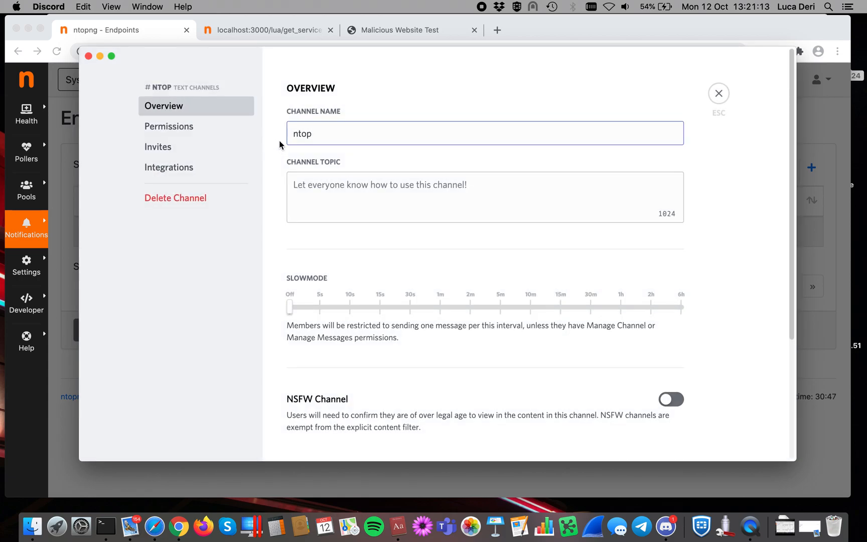
click(170, 166)
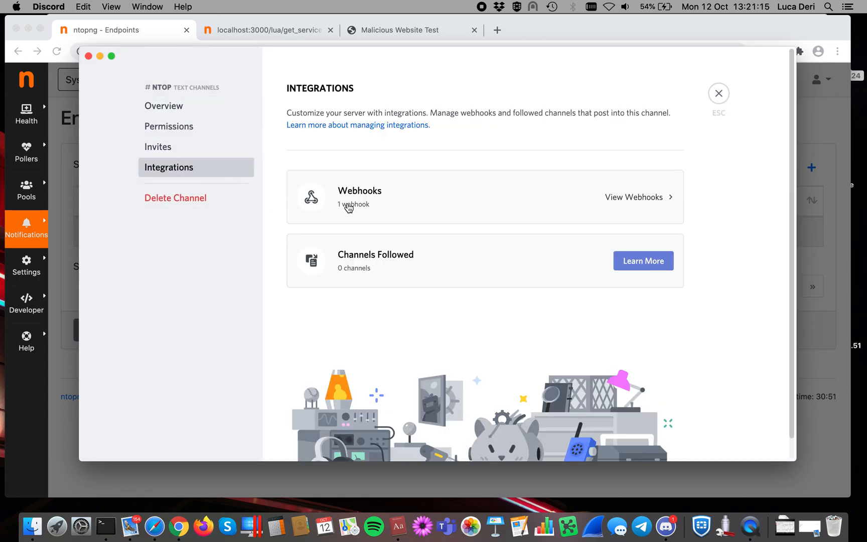
click(633, 196)
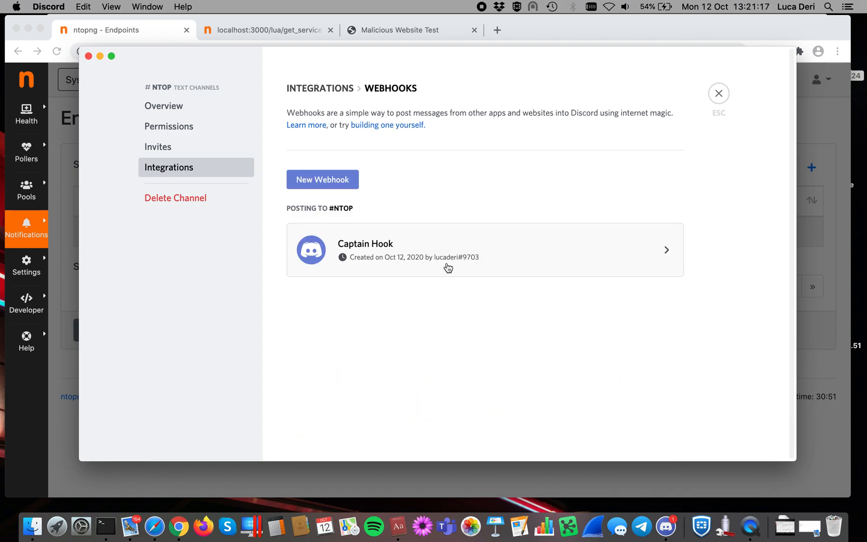
click(421, 369)
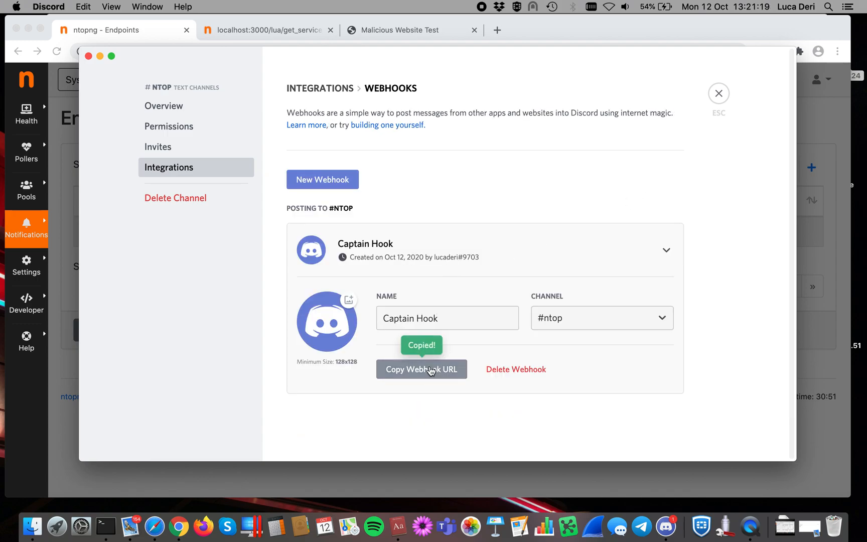
click(719, 93)
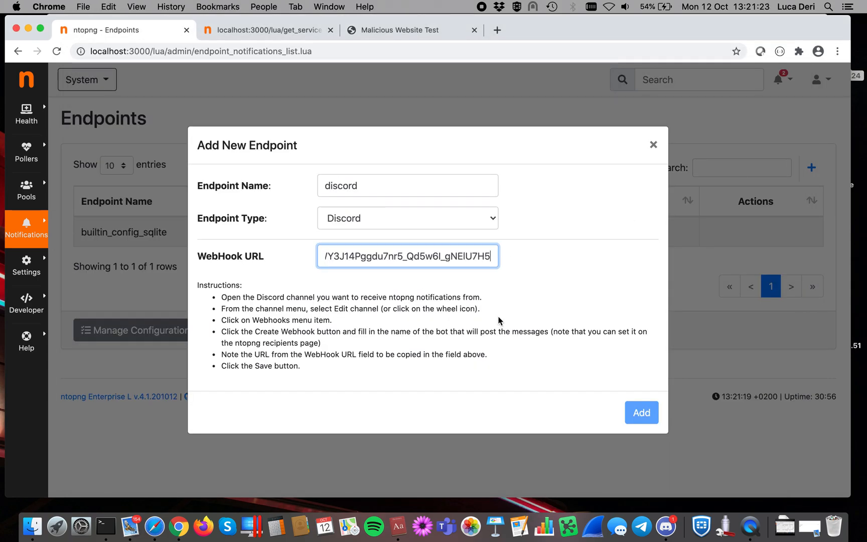
Add the Discord endpoint named discord using the copied webhook URL
click(641, 412)
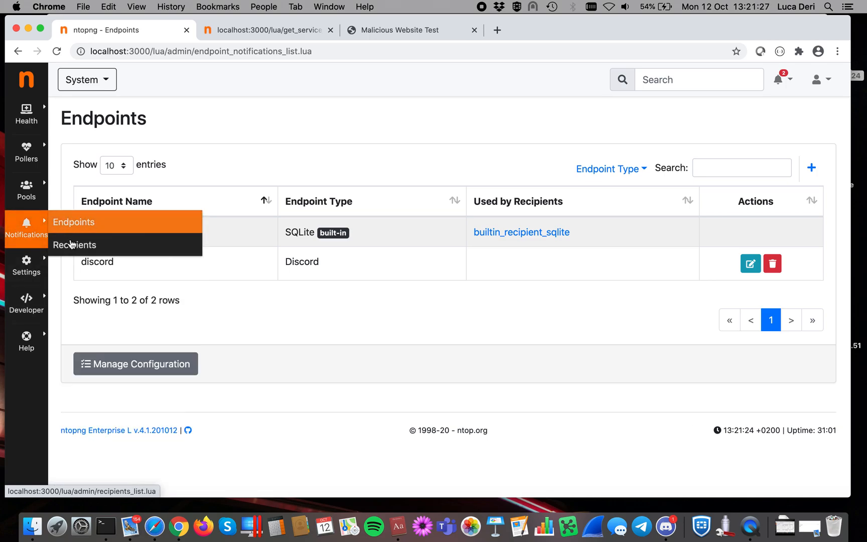
Start a new recipient named lucadiscor on the discord endpoint
click(74, 245)
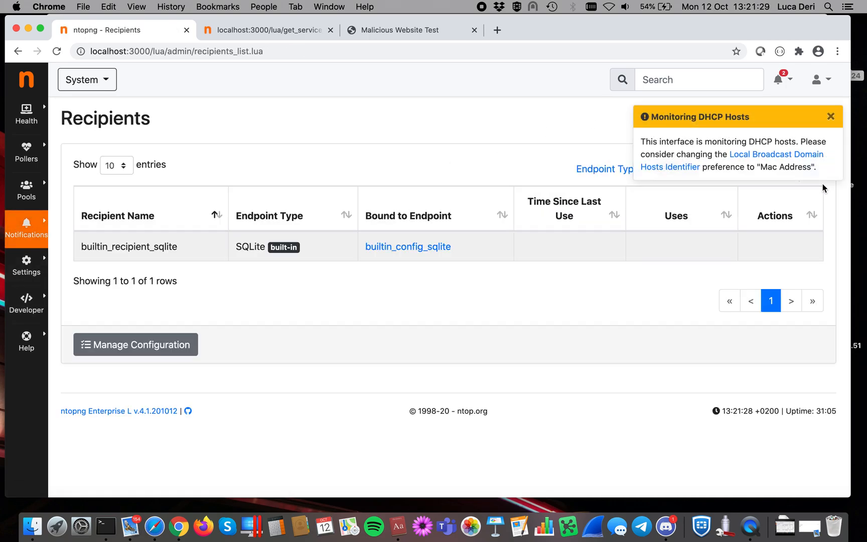
click(830, 116)
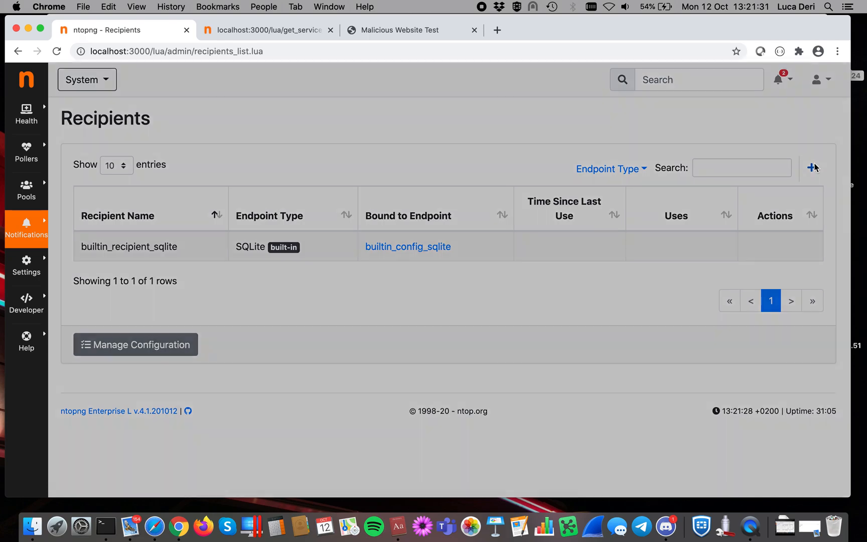
click(810, 167)
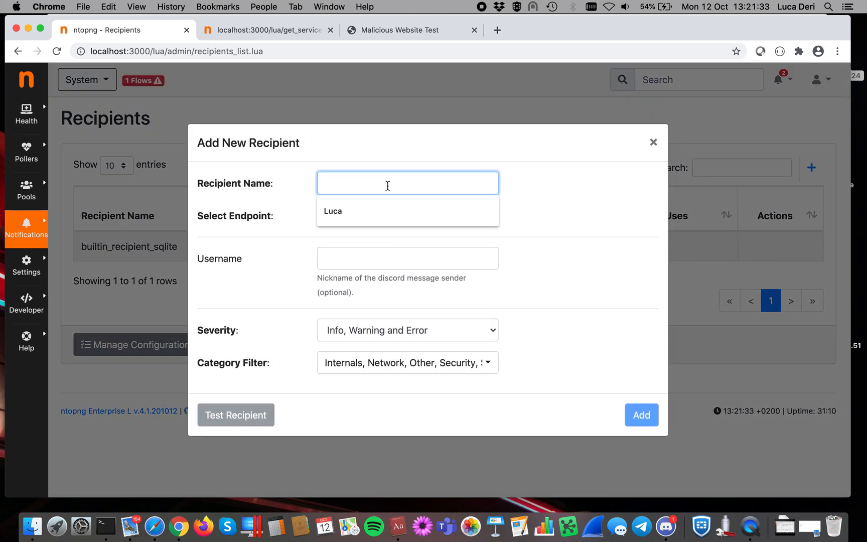
text(lucadisocr)
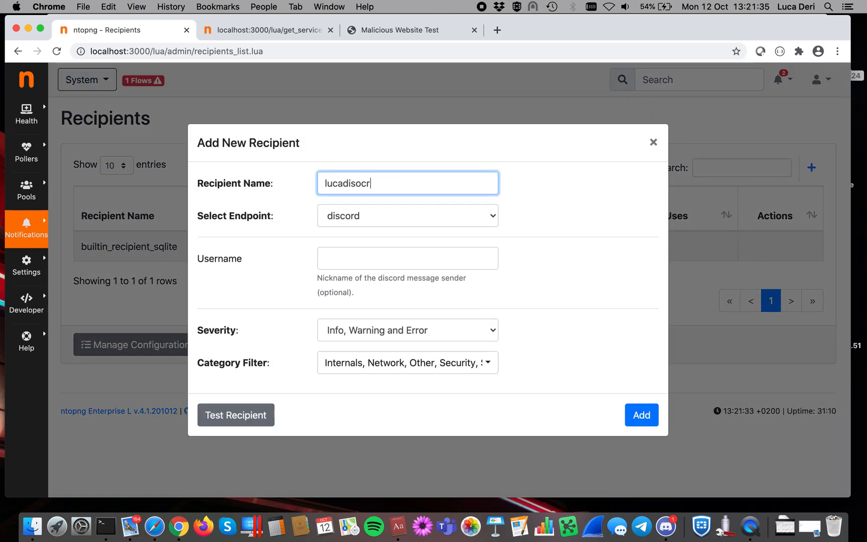
key(Backspace)
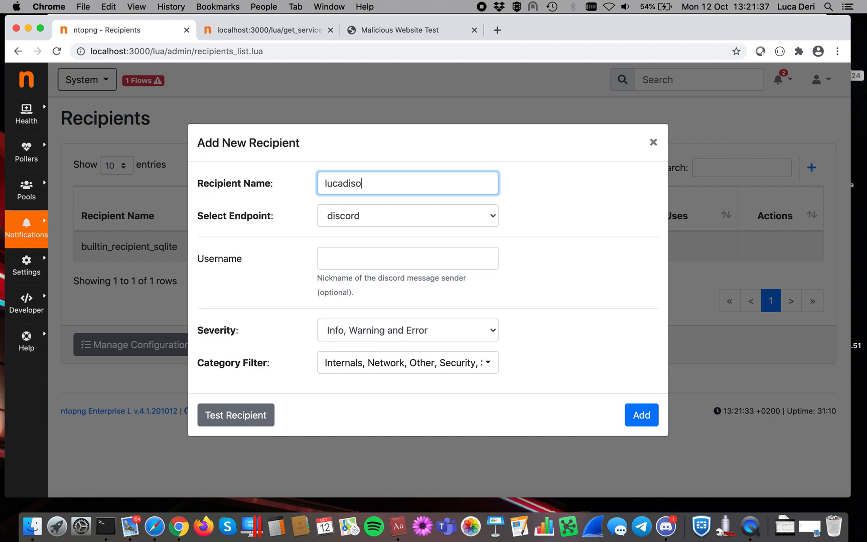
Set sender nickname activemonitoring, test the Discord recipient successfully, and add it
click(407, 258)
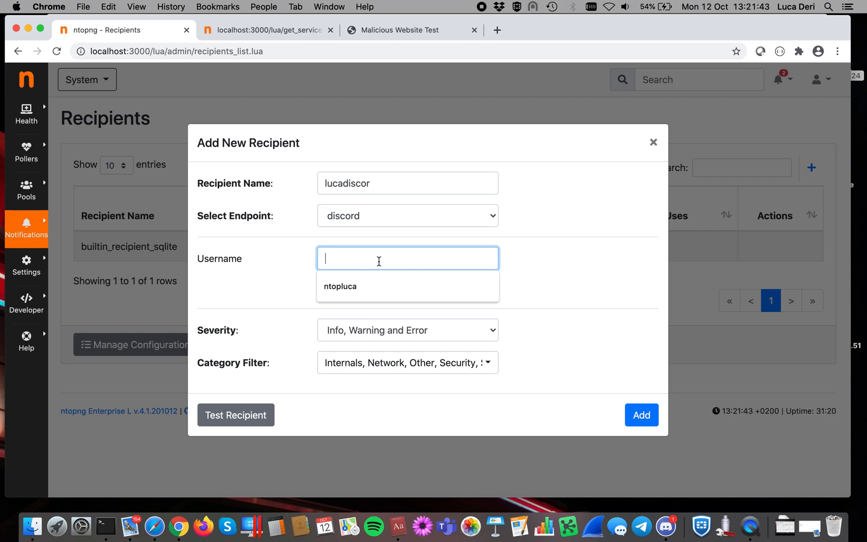
text(activem)
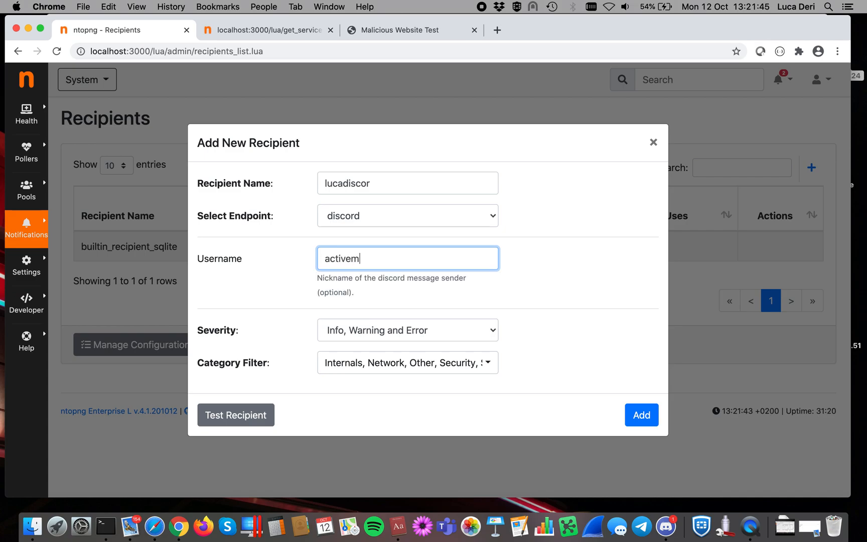
text(onitoring)
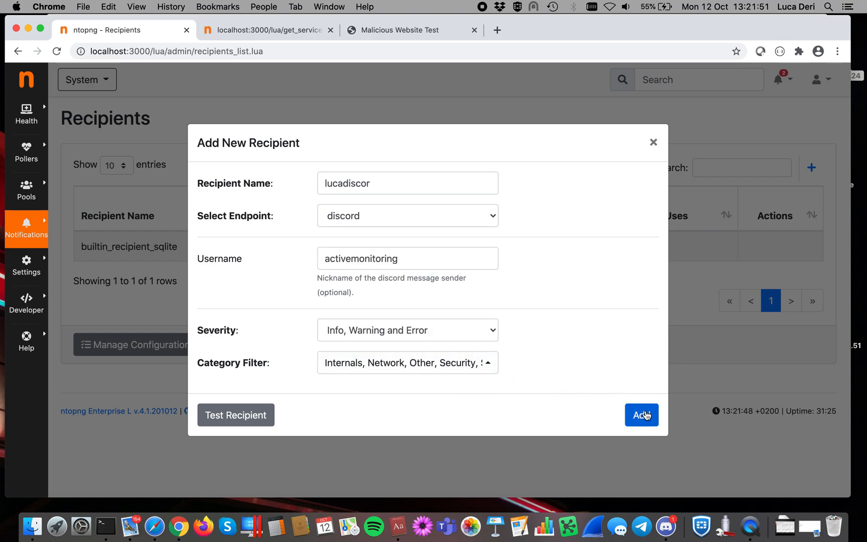
click(235, 415)
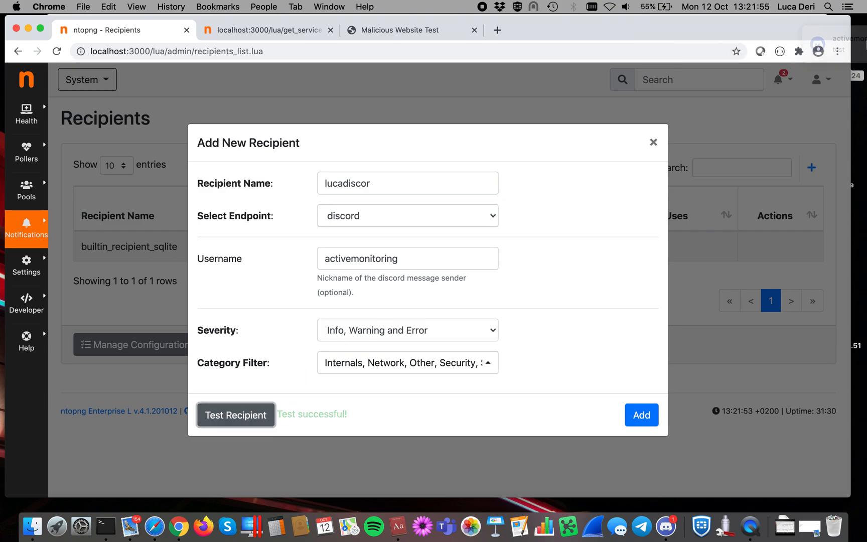
click(641, 415)
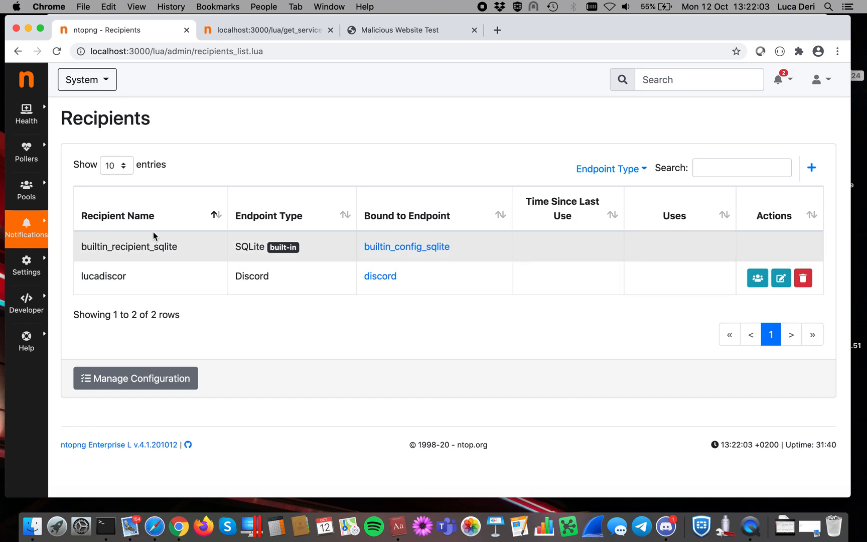
mouse_move(26, 190)
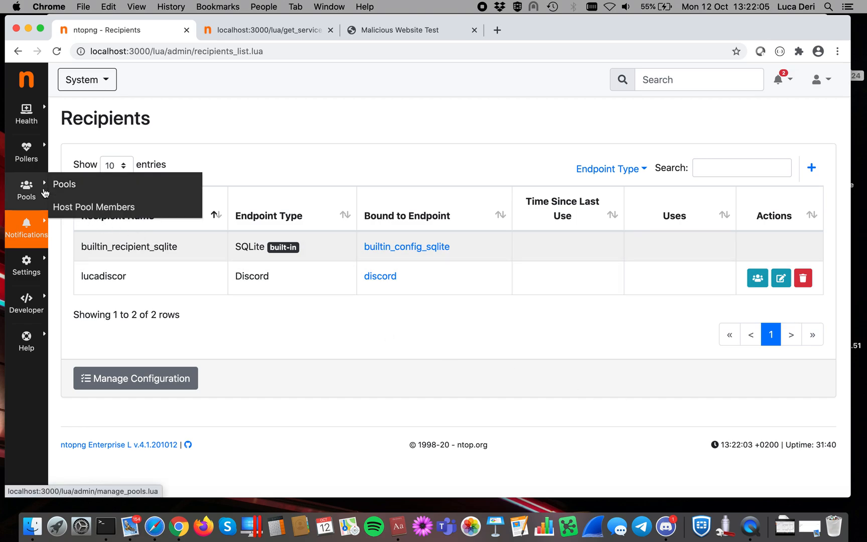
Add lucadiscor to the Default active monitoring pool's recipients and save
click(64, 183)
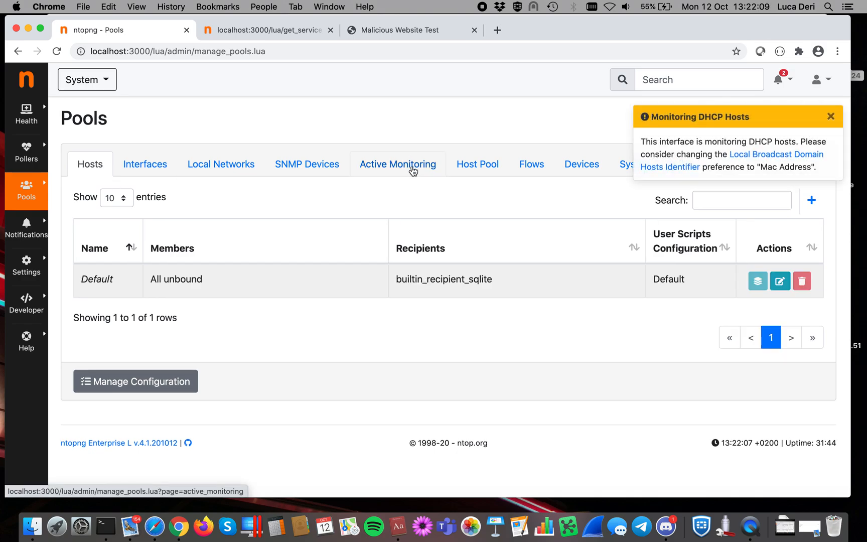
mouse_move(413, 168)
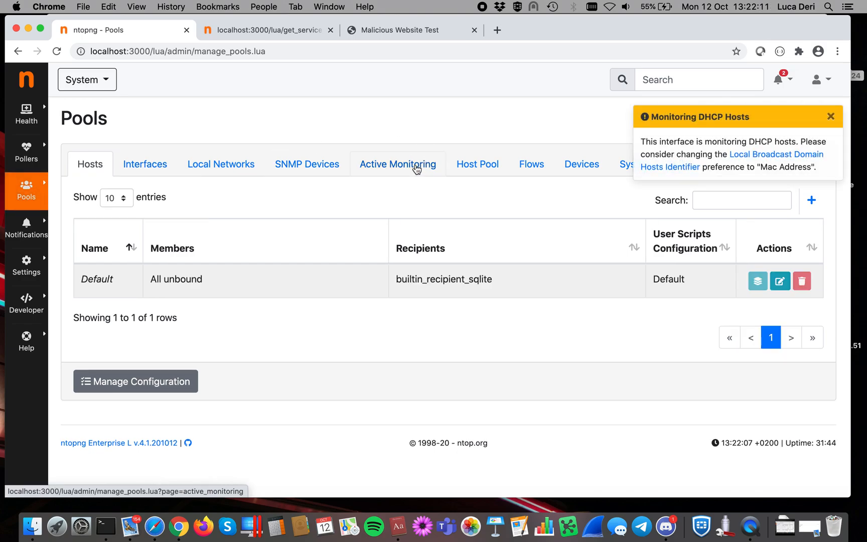
click(397, 163)
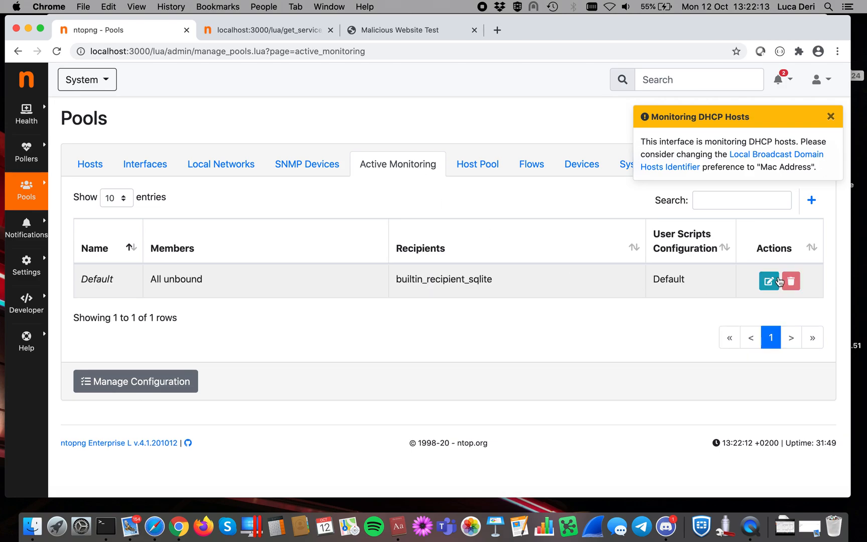
click(768, 281)
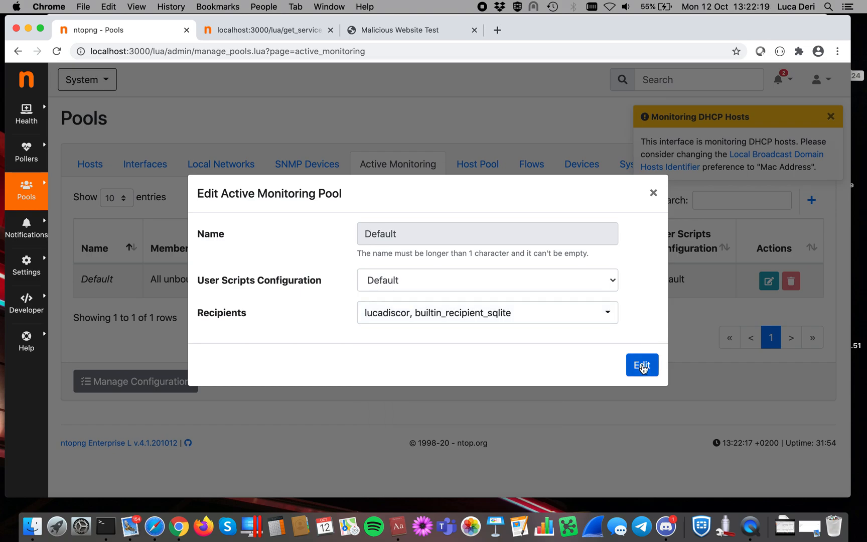
click(641, 365)
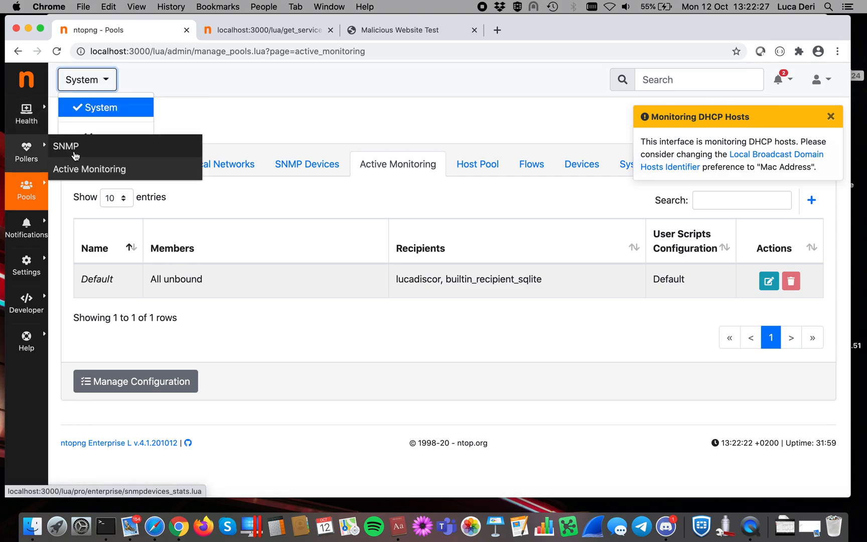
Review the past Active Monitoring alerts, then return to the monitoring records list
click(89, 168)
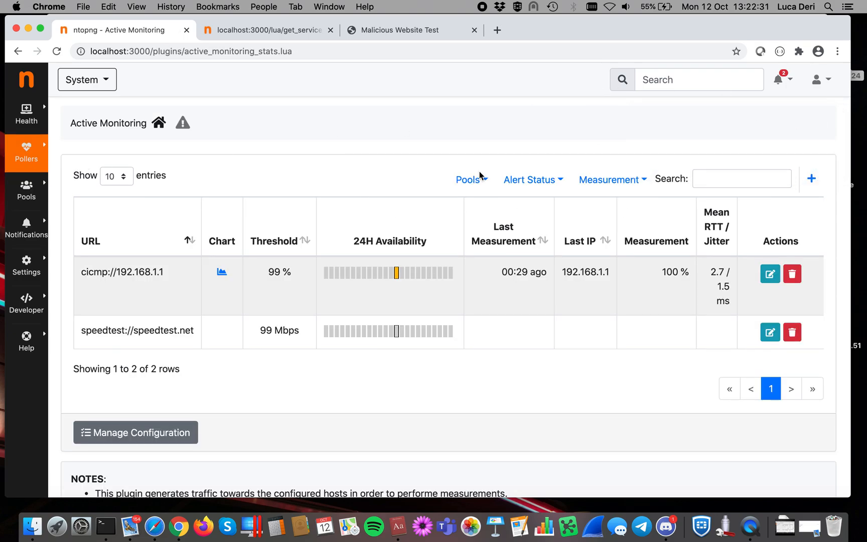
mouse_move(422, 251)
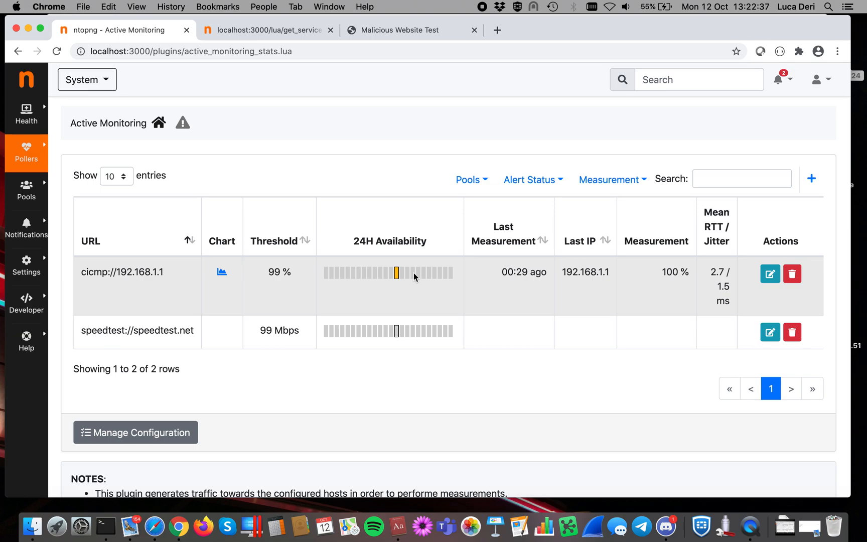
mouse_move(192, 120)
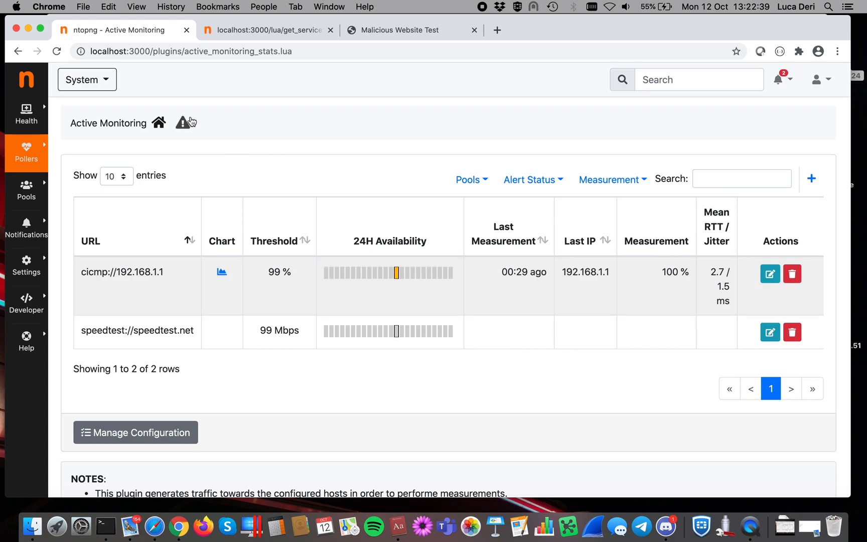
click(179, 123)
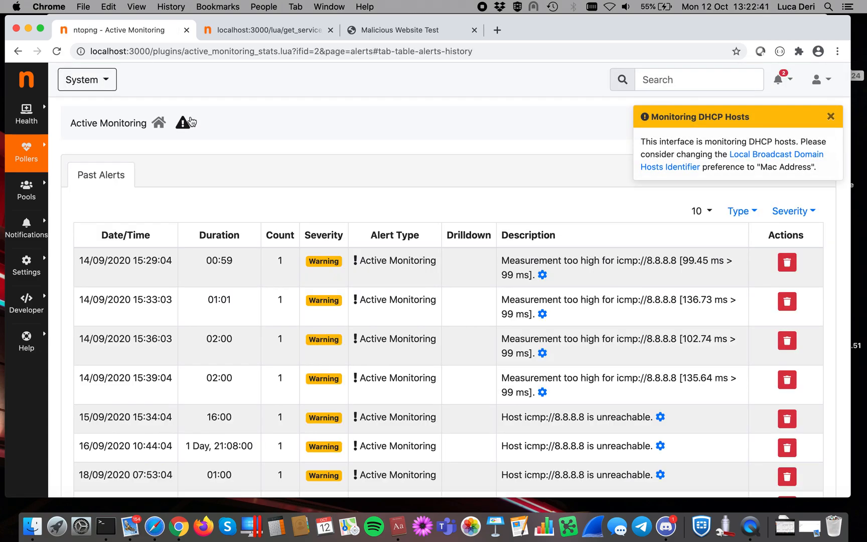
mouse_move(354, 328)
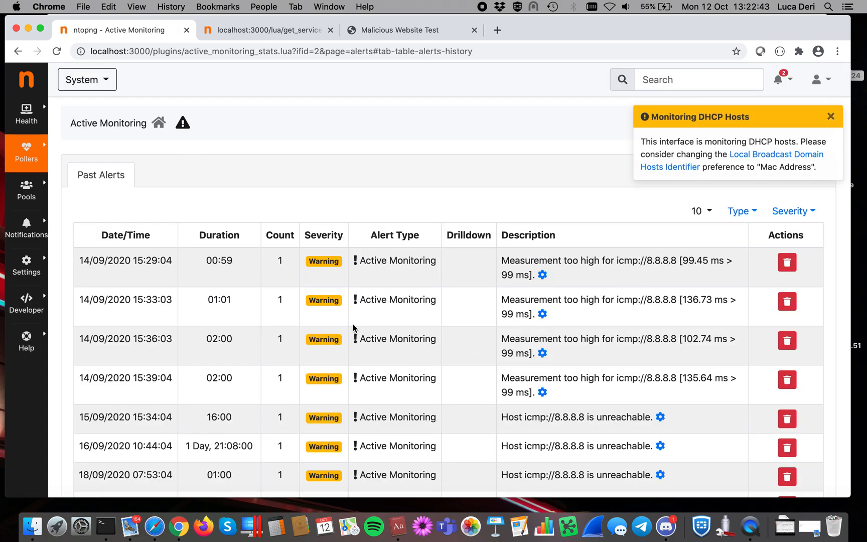
click(159, 122)
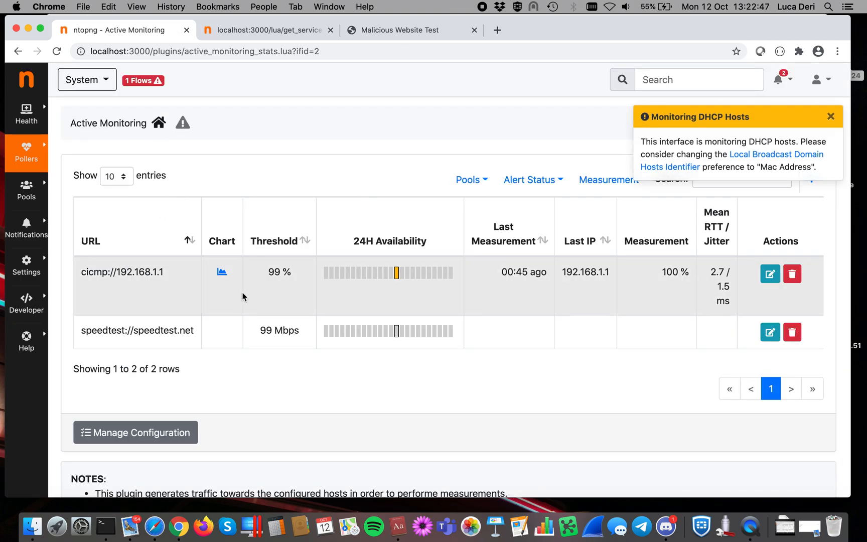
mouse_move(279, 276)
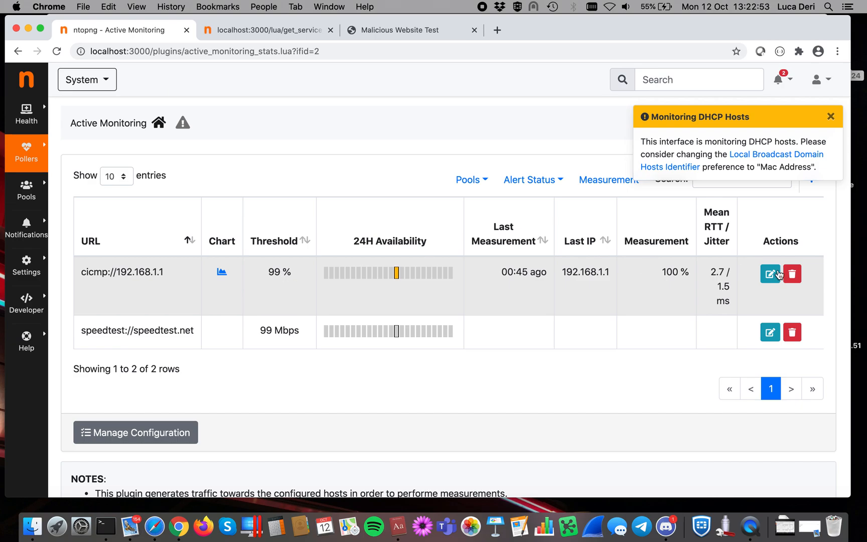
click(830, 117)
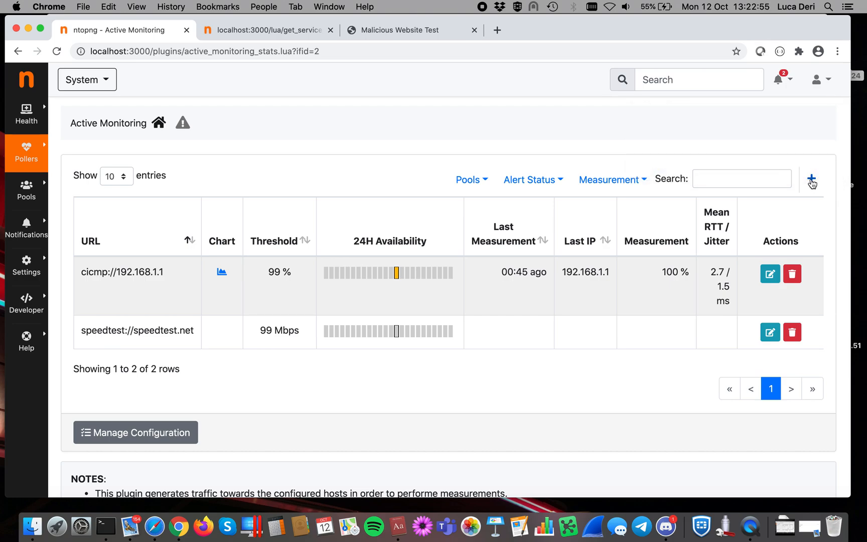
Fill a new ICMP record for 192.168.1.1 and check the Default pool's recipients from the form
click(811, 177)
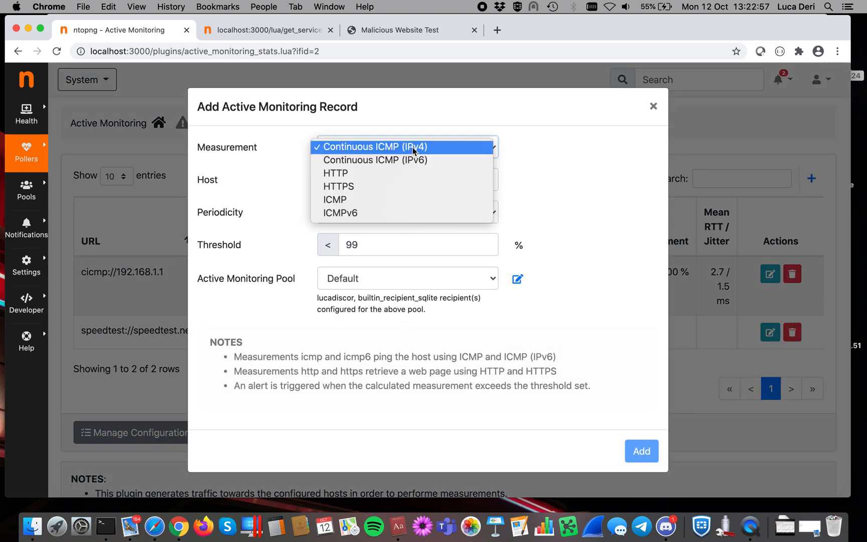
click(334, 200)
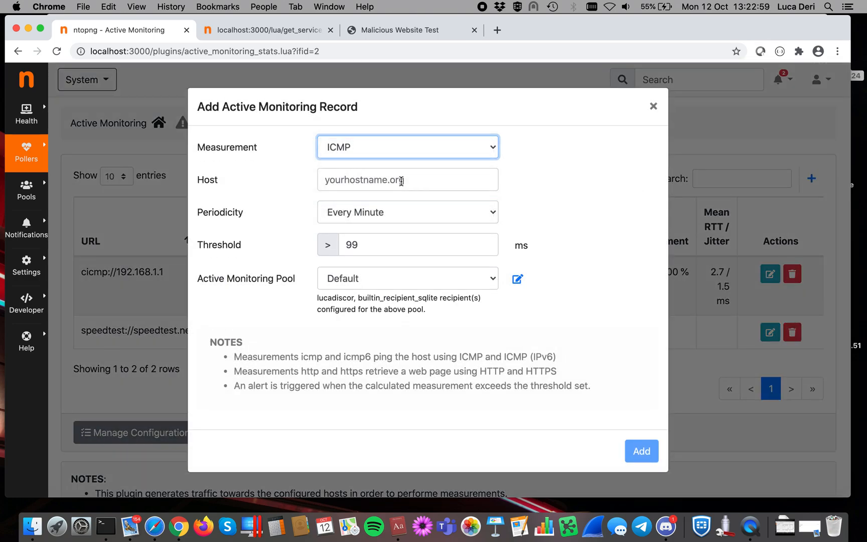
text(192.168.1.1)
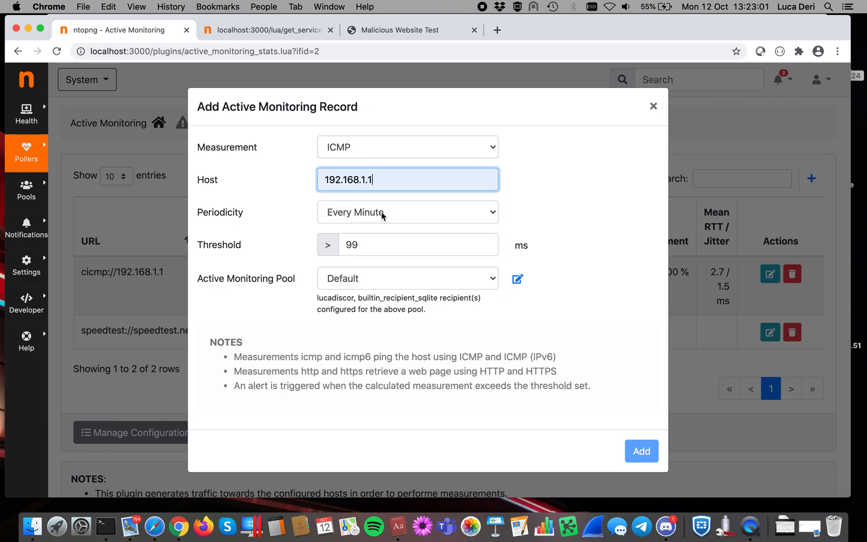
click(417, 245)
text(1)
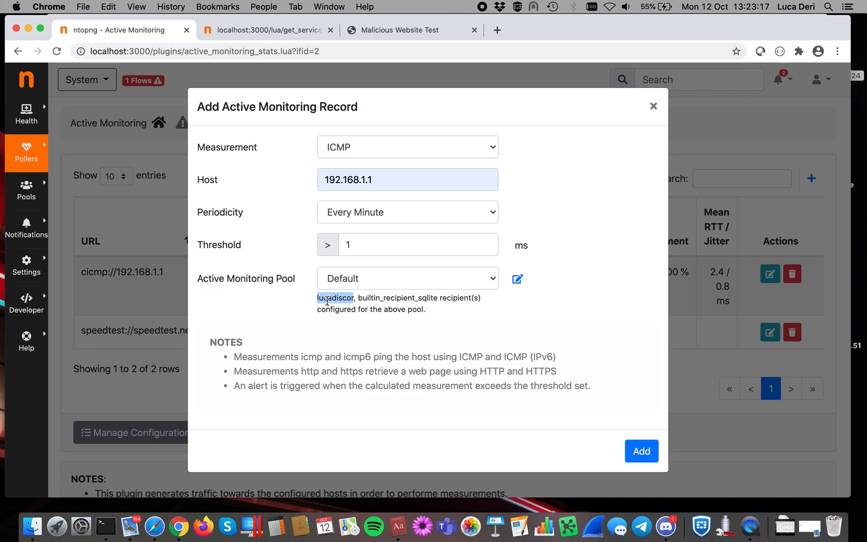
mouse_move(555, 285)
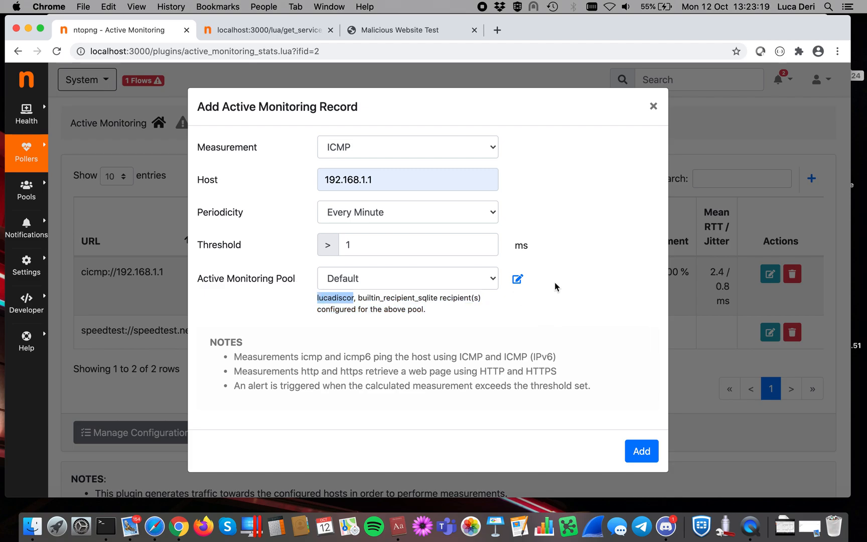
click(516, 278)
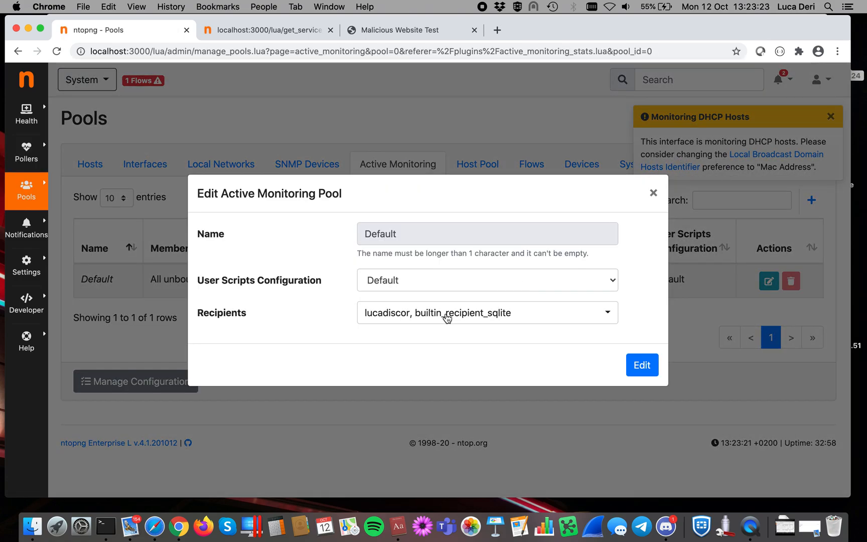
Close the Default pool editor and begin another active monitoring record
click(487, 312)
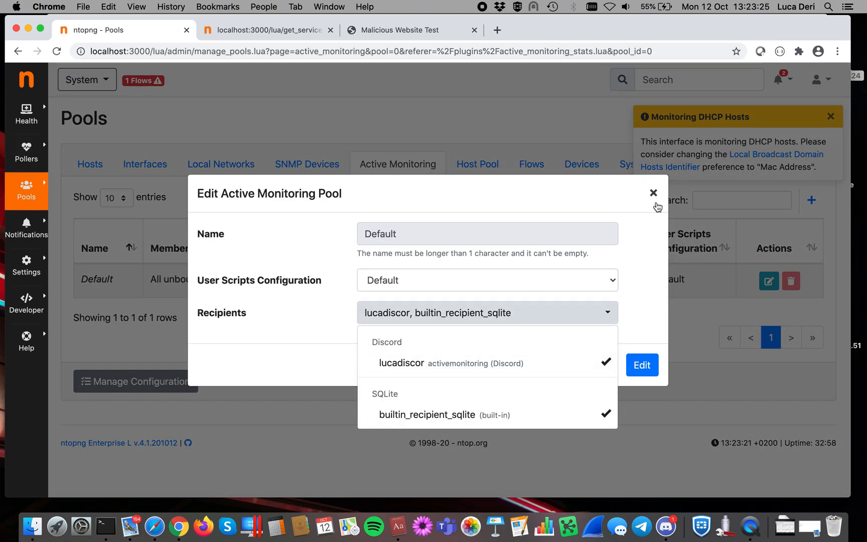
click(653, 192)
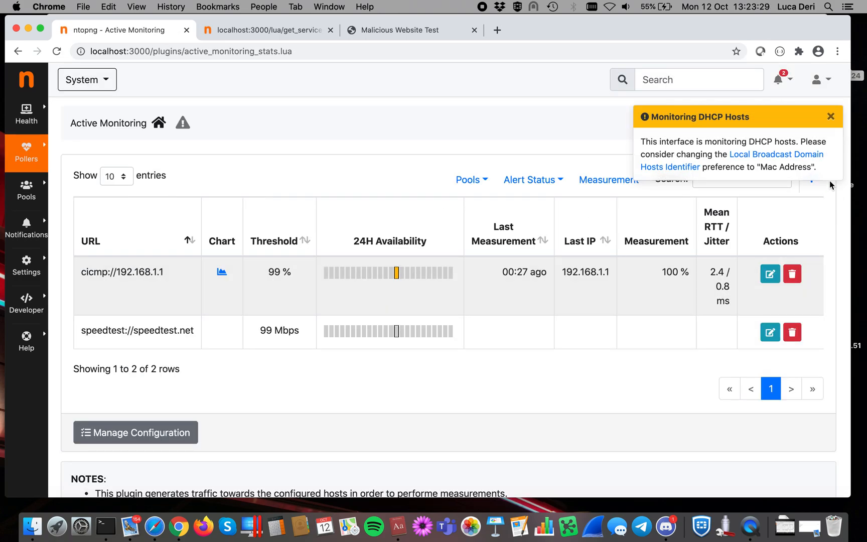
click(812, 178)
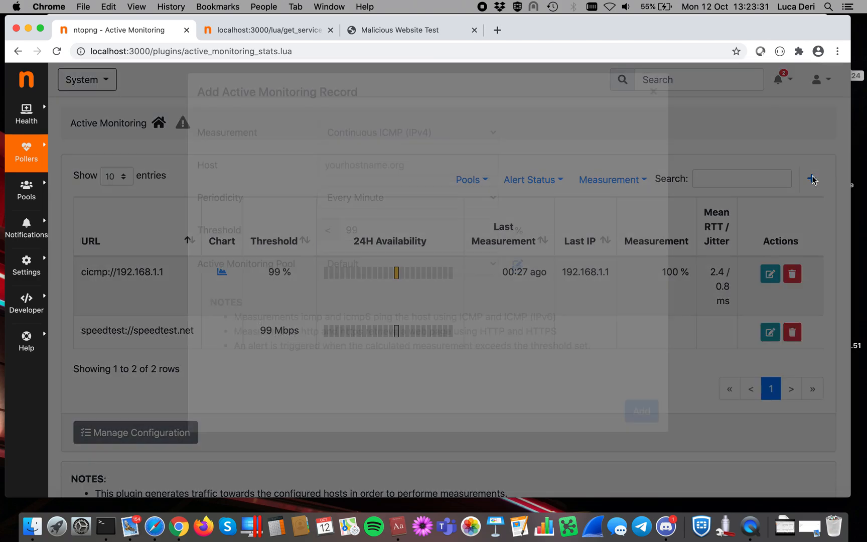
Add an ICMP record for host 192.168.1.1 with the 99 ms threshold
text(192.168.1.1)
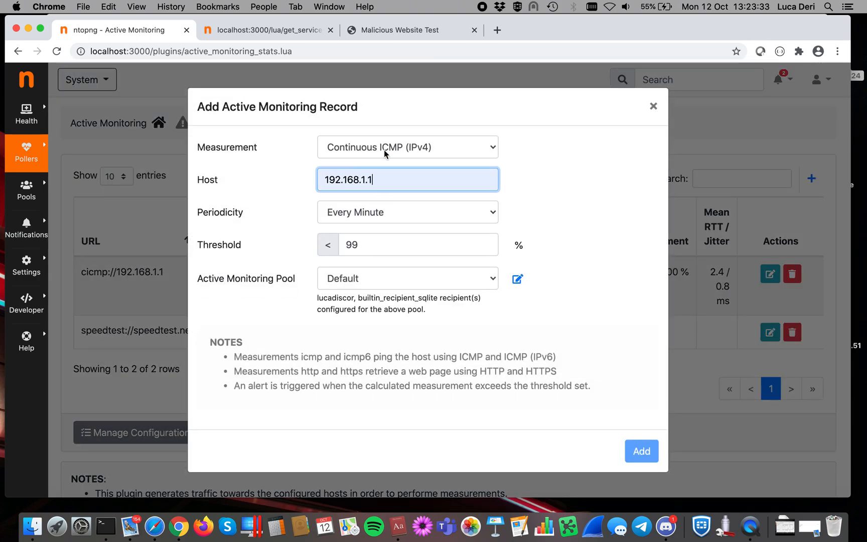
click(408, 147)
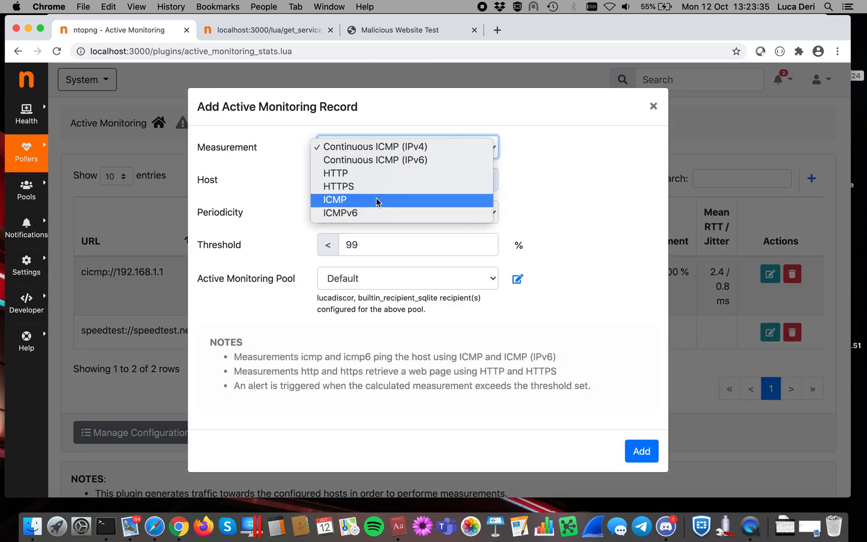
click(334, 200)
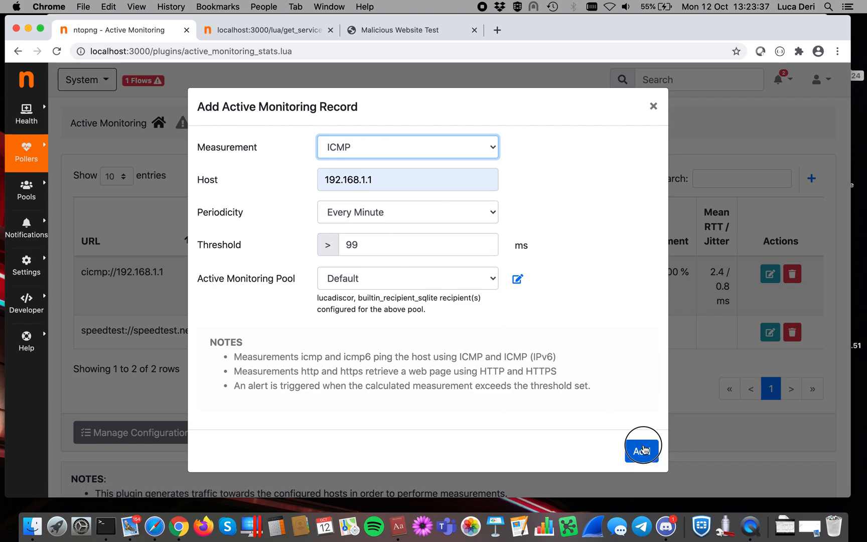
click(641, 445)
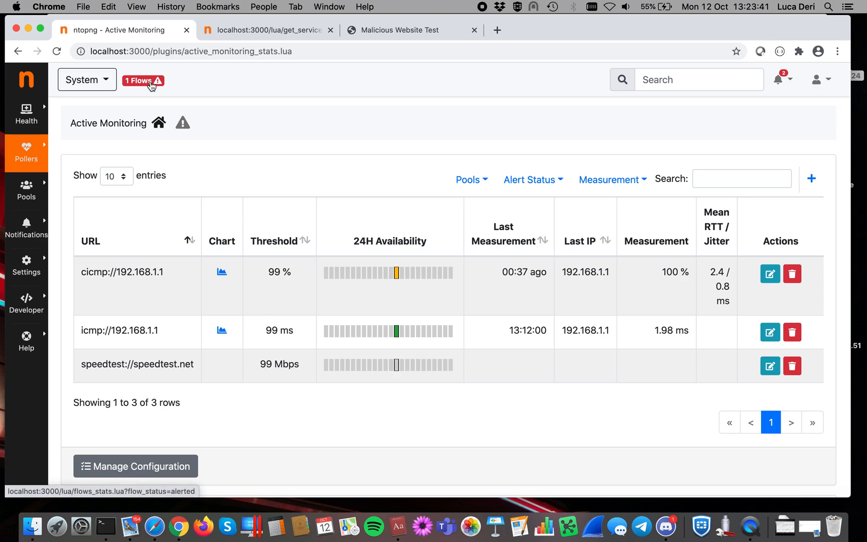
Return to Active Monitoring and view its past alerts
click(139, 80)
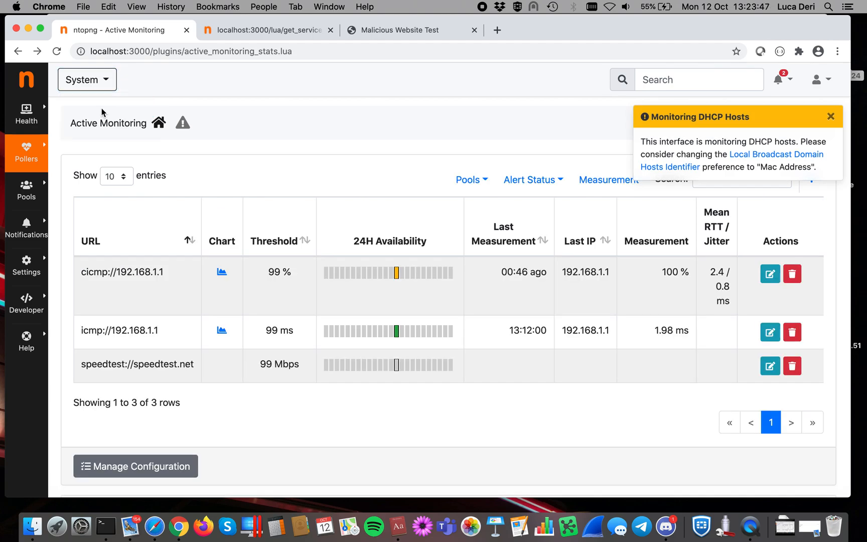
mouse_move(188, 126)
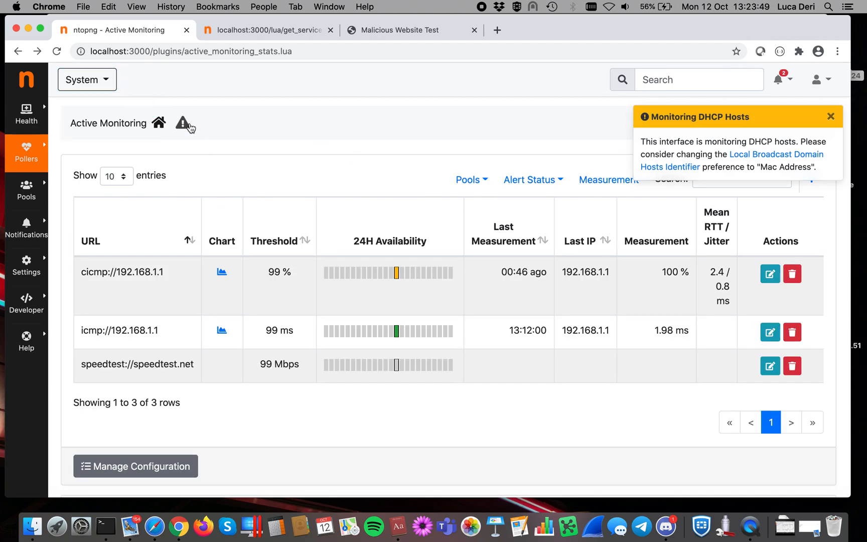
click(182, 122)
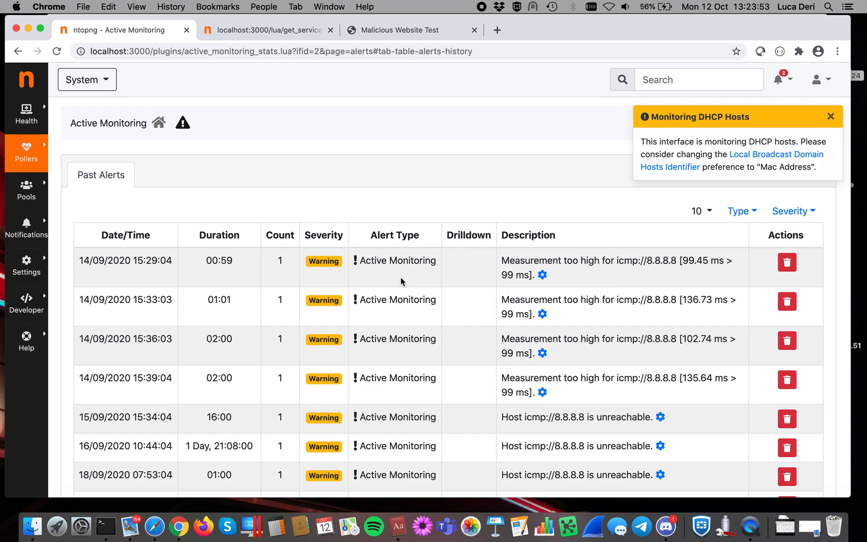
Purge all ten past Active Monitoring host alerts
scroll(down, 3)
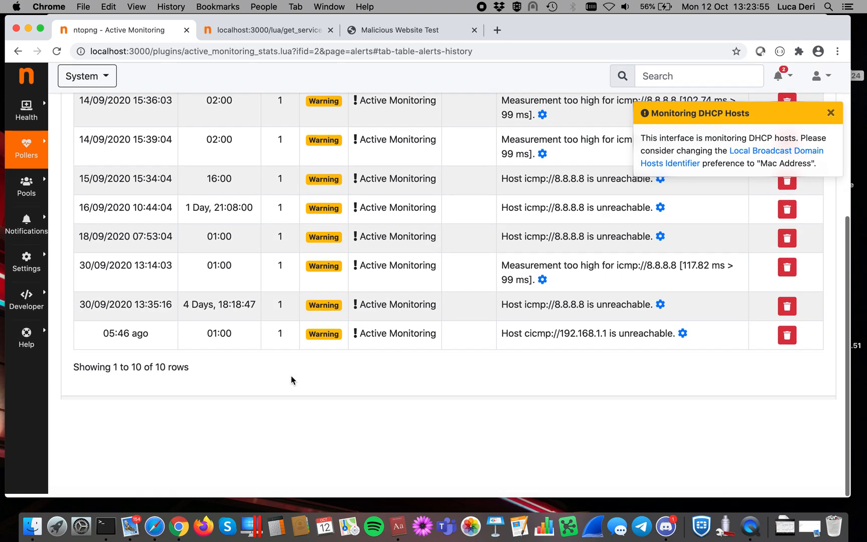
click(396, 419)
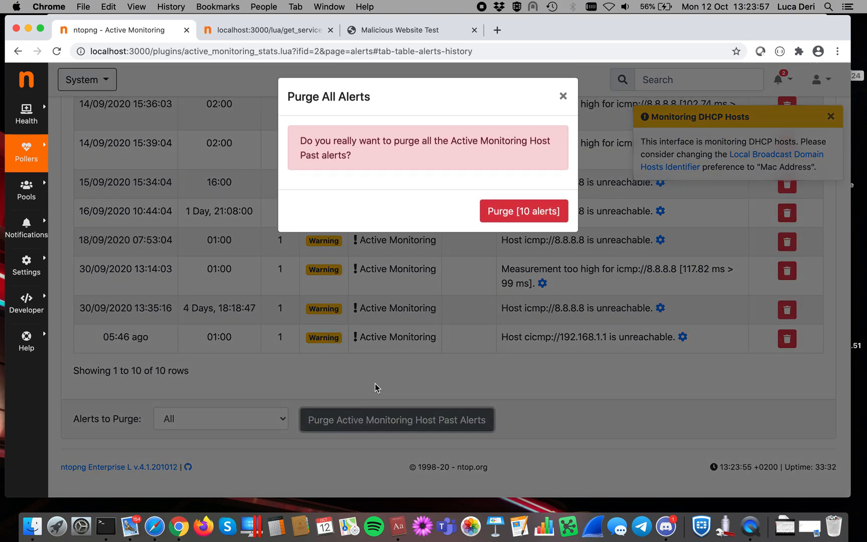
click(523, 211)
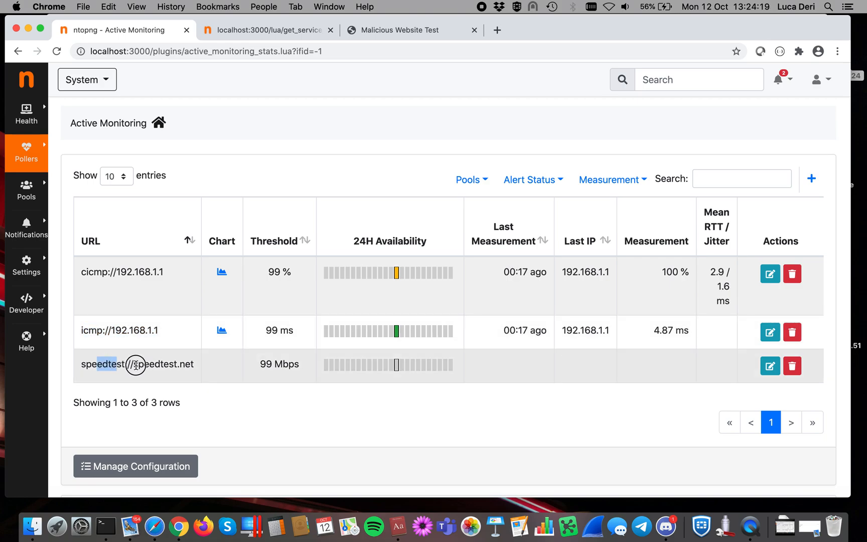
Edit the icmp://192.168.1.1 record to a 1 ms threshold, keeping Every Minute periodicity, and save
click(768, 365)
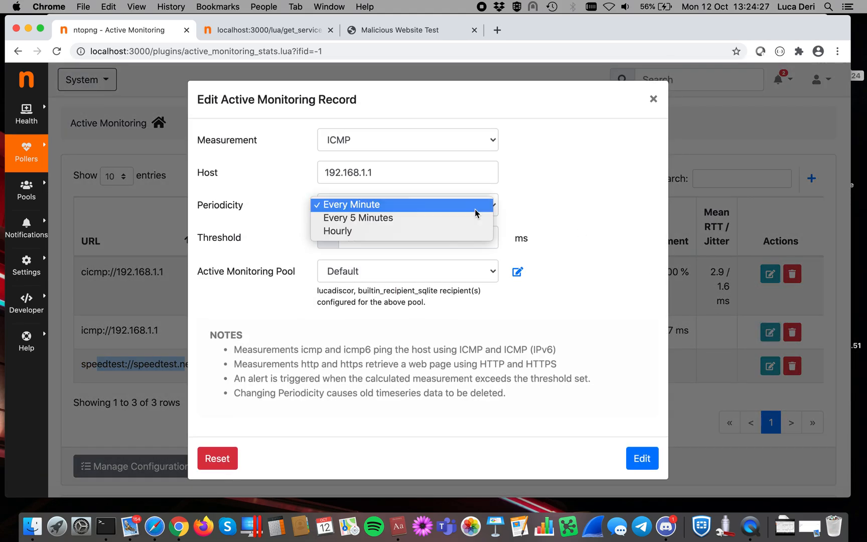
mouse_move(358, 218)
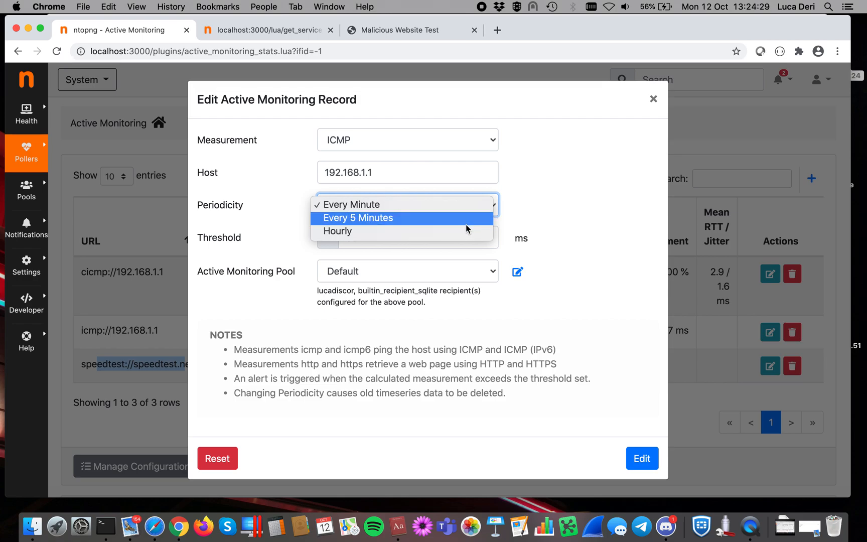
click(349, 203)
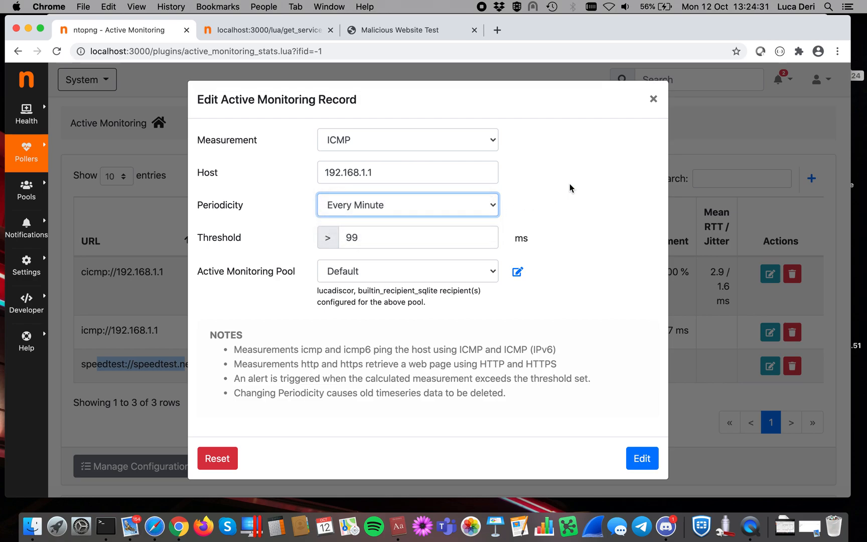
click(414, 237)
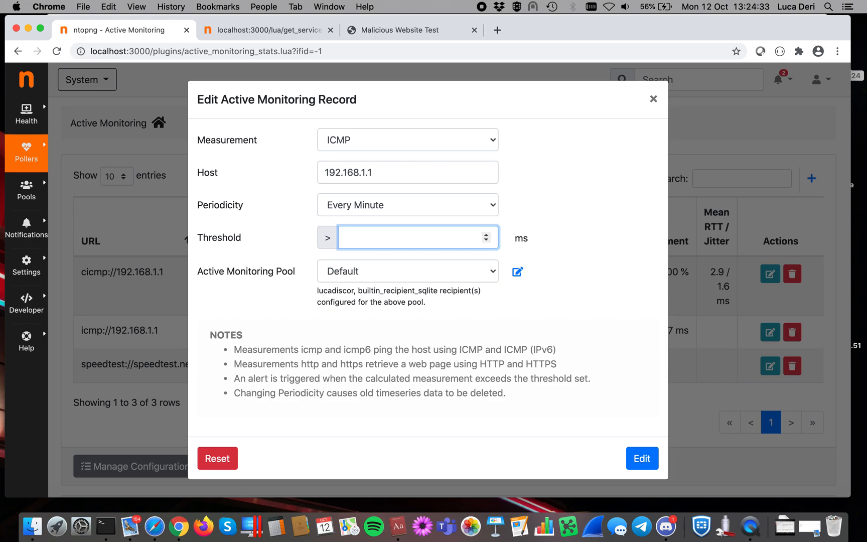
text(1)
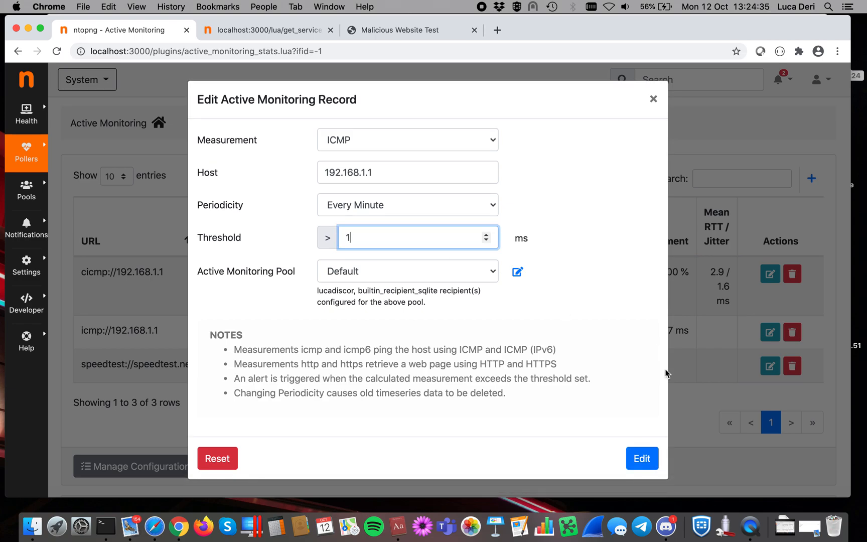
click(641, 457)
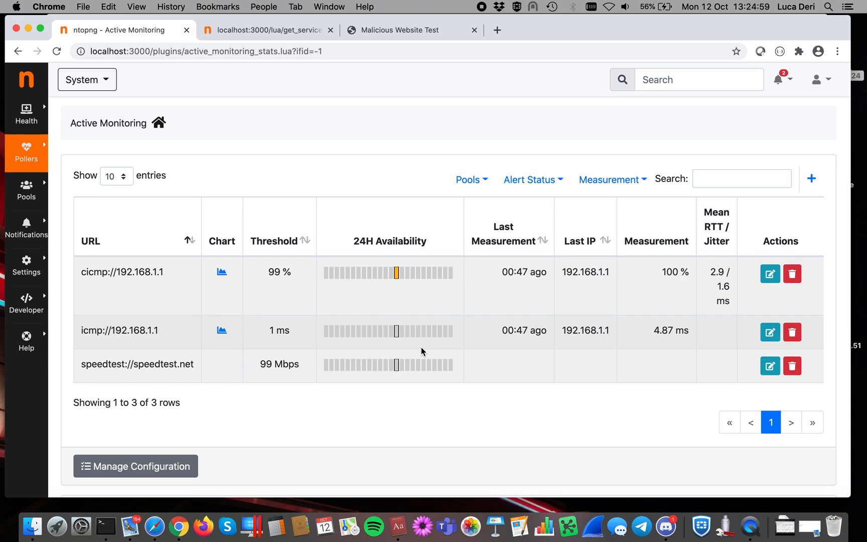
mouse_move(396, 321)
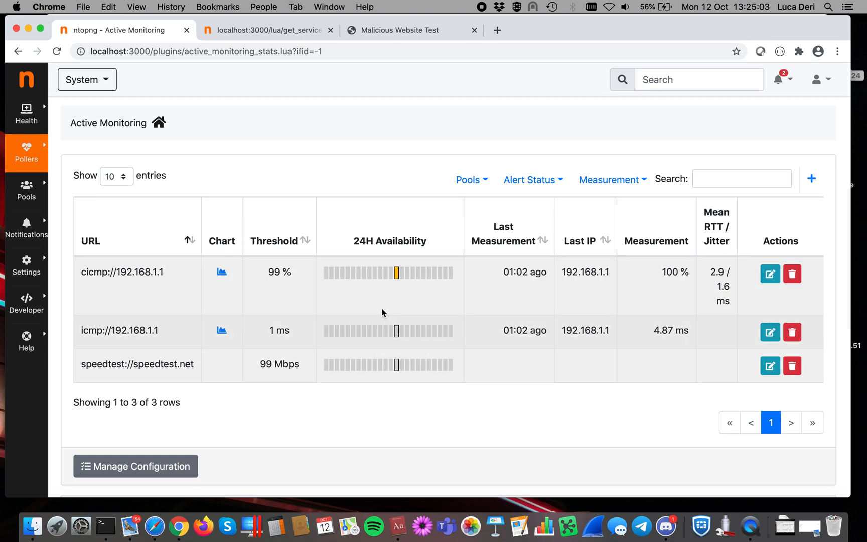
mouse_move(439, 375)
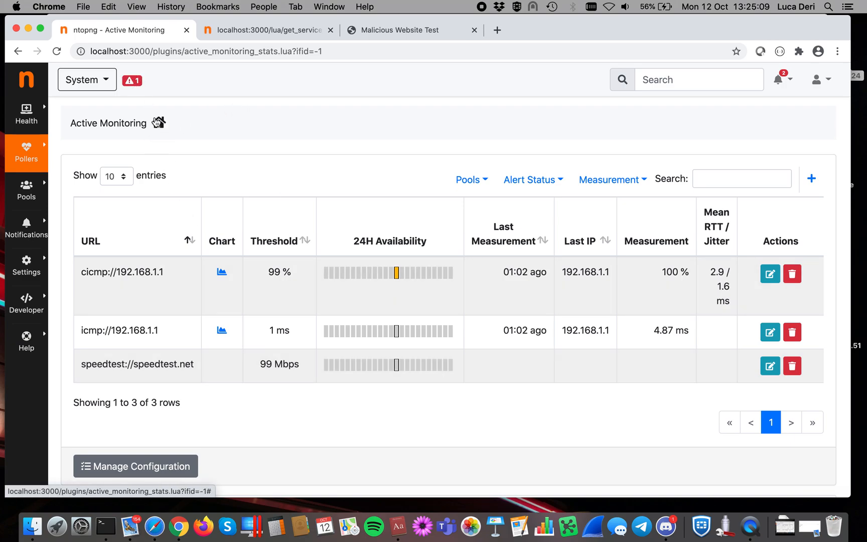
Review the engaged 'measurement too high' alert for 192.168.1.1 (2.44 ms > 1 ms), then return to System overview
click(131, 80)
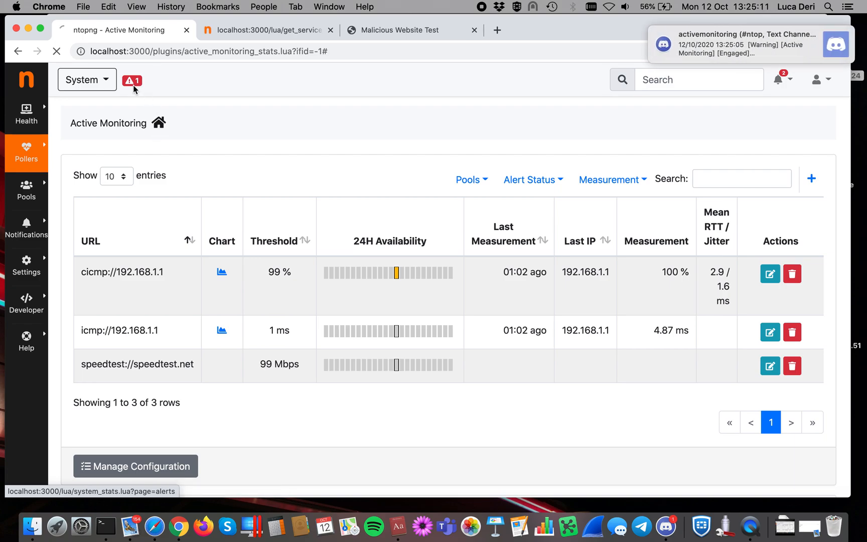
click(133, 80)
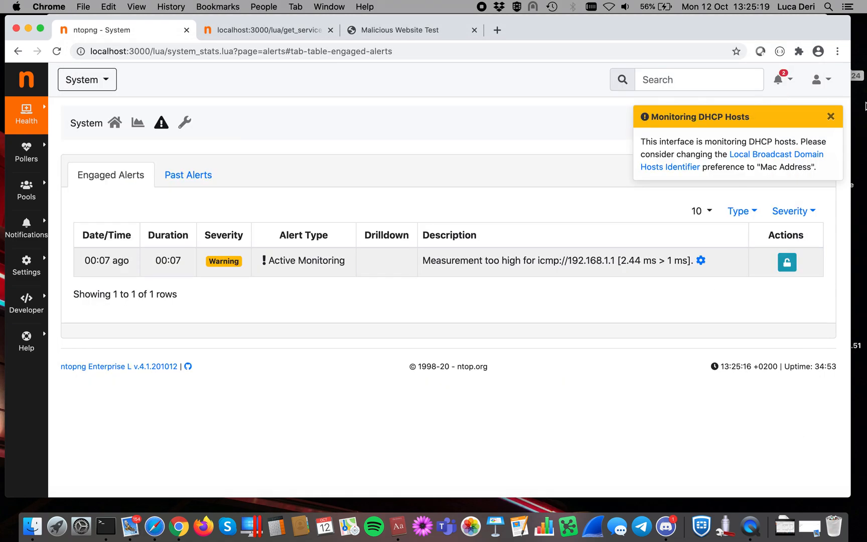
click(830, 117)
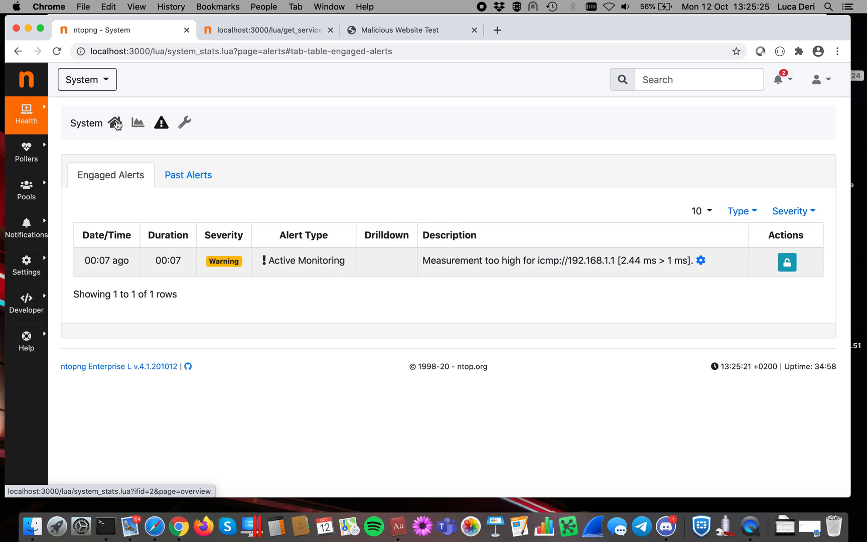
click(115, 122)
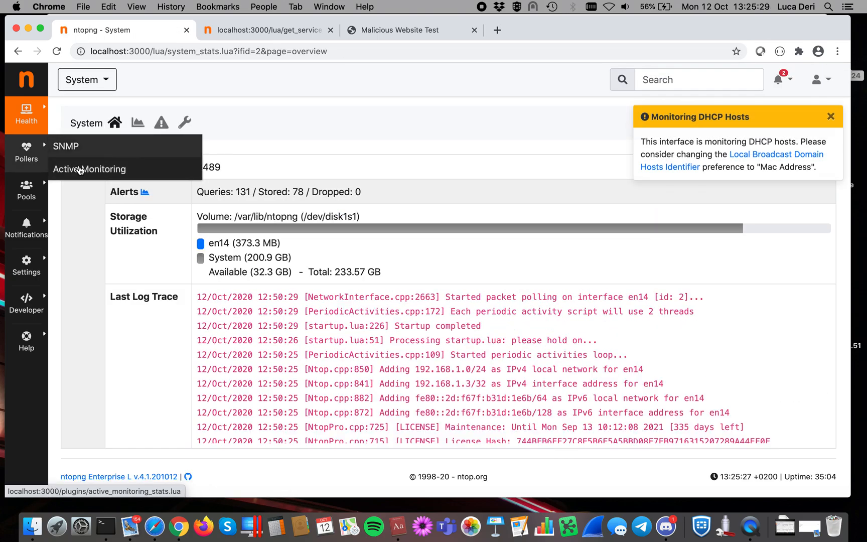
mouse_move(66, 146)
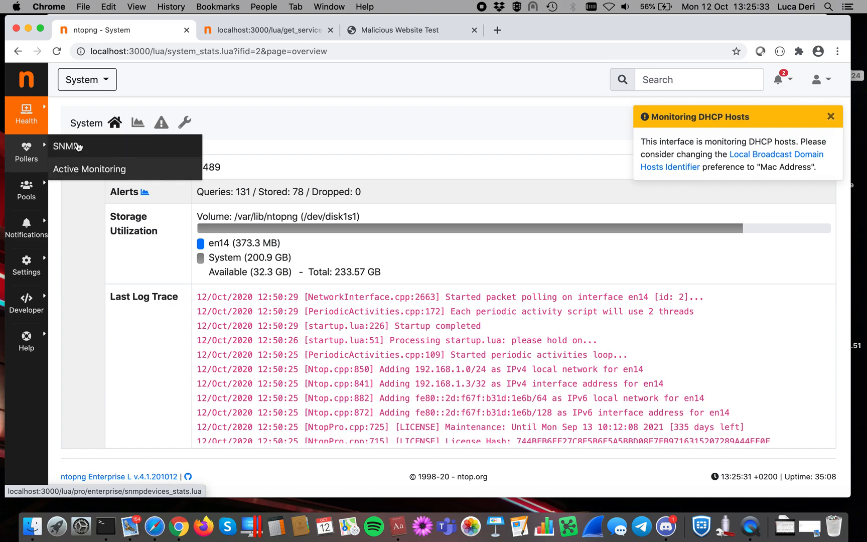
mouse_move(89, 168)
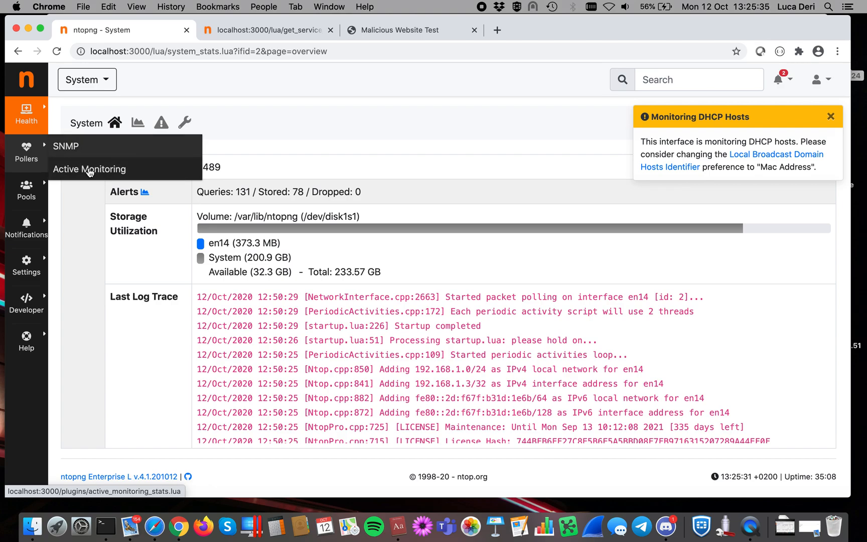
Return to Active Monitoring, where icmp://192.168.1.1 now shows a warning at 2.44 ms
click(89, 170)
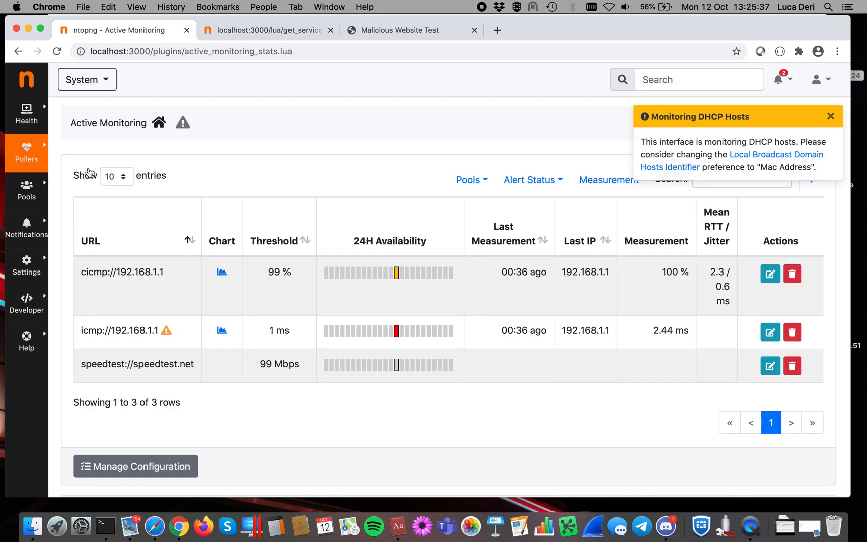
click(831, 117)
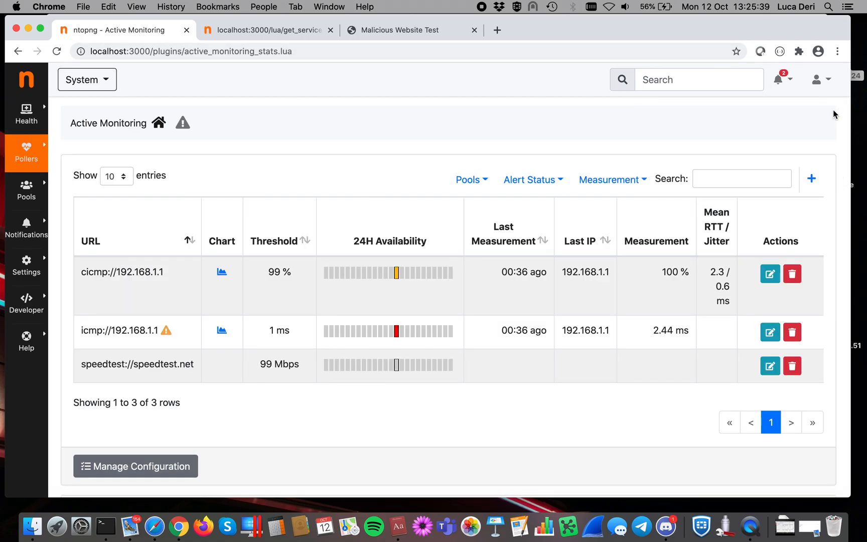